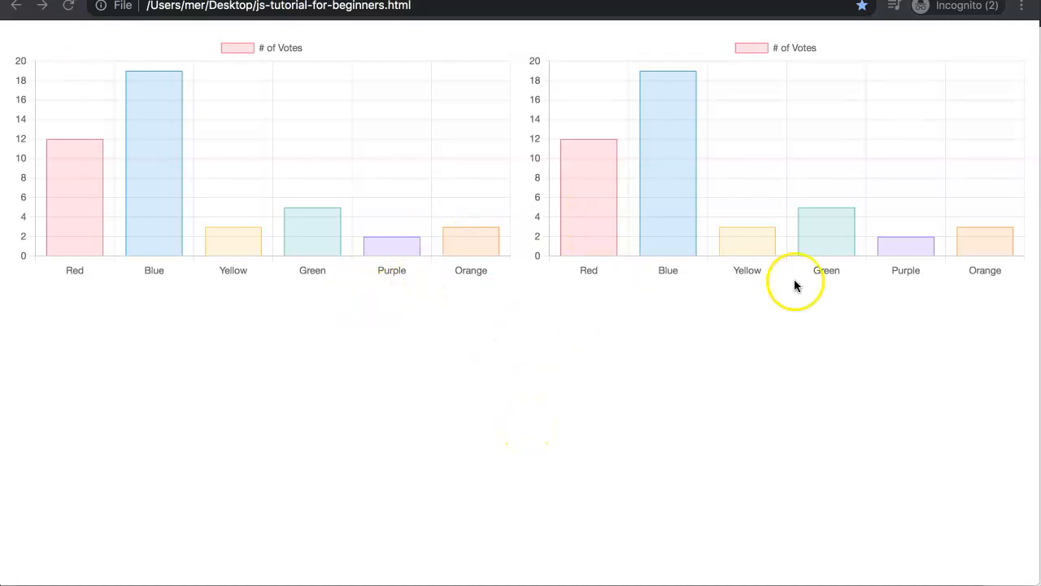
pyautogui.moveTo(600, 297)
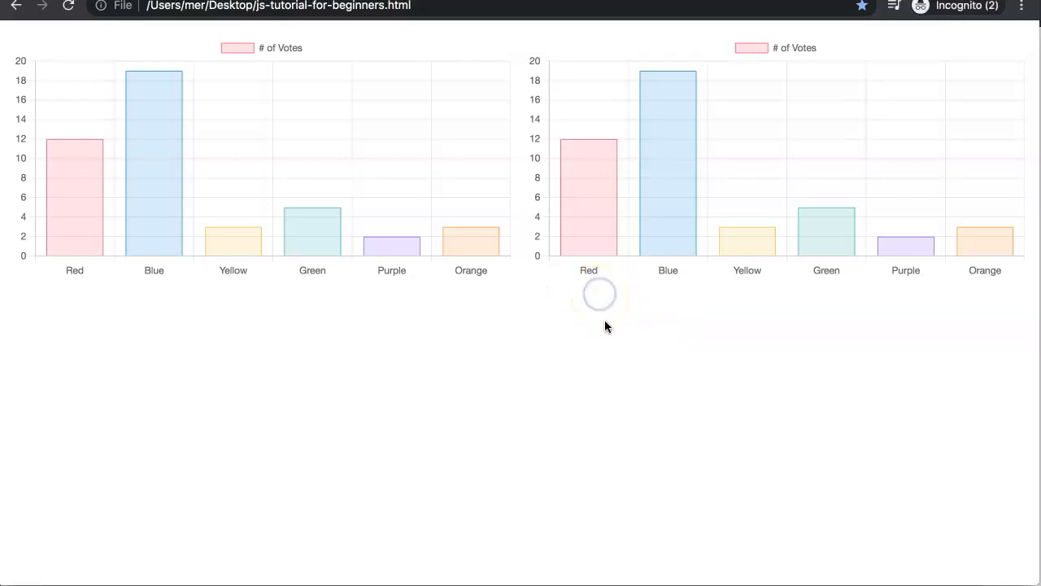
# Step: Open DevTools and shrink the viewport to about 199px so the charts' category labels drop out
pyautogui.press('F12')
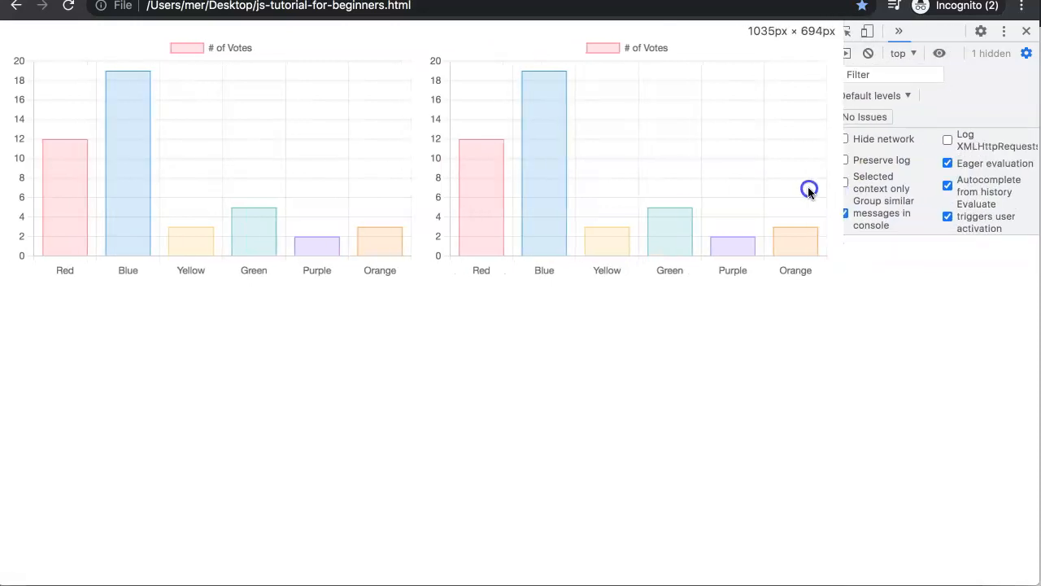
pyautogui.moveTo(838, 195); pyautogui.dragTo(687, 195)
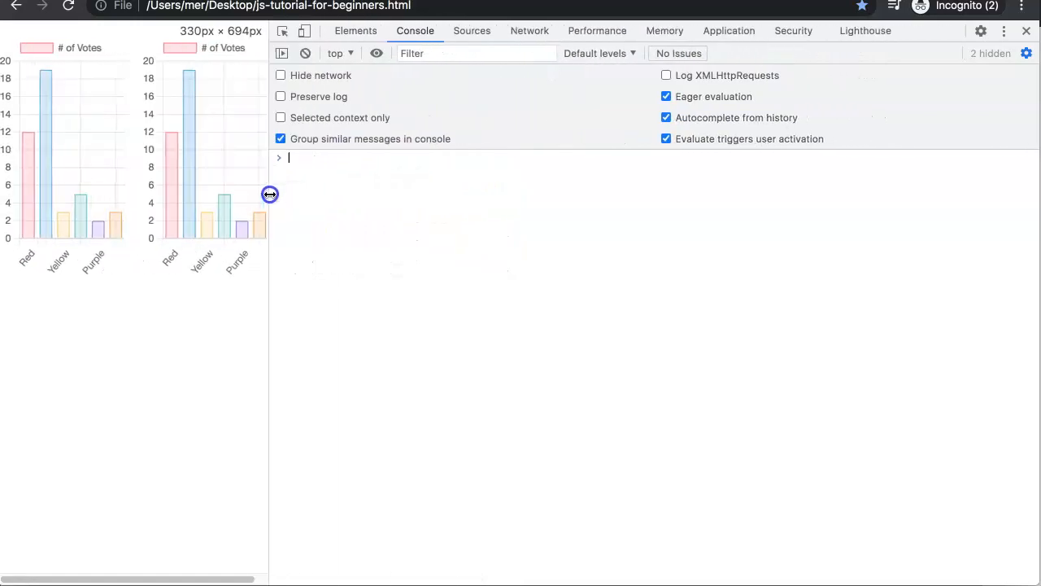
pyautogui.moveTo(270, 194); pyautogui.dragTo(221, 201)
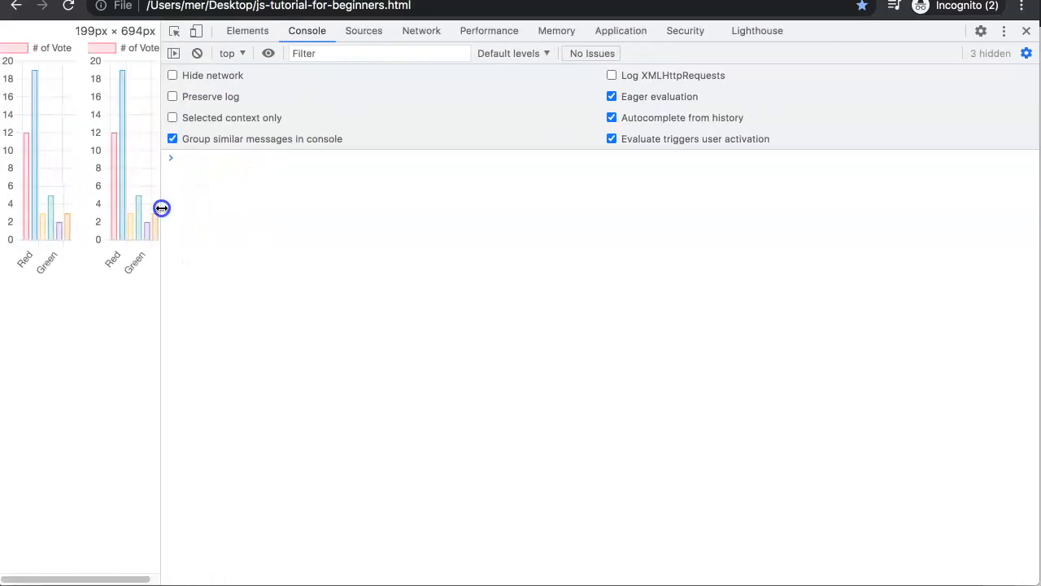
pyautogui.moveTo(161, 207); pyautogui.dragTo(336, 206)
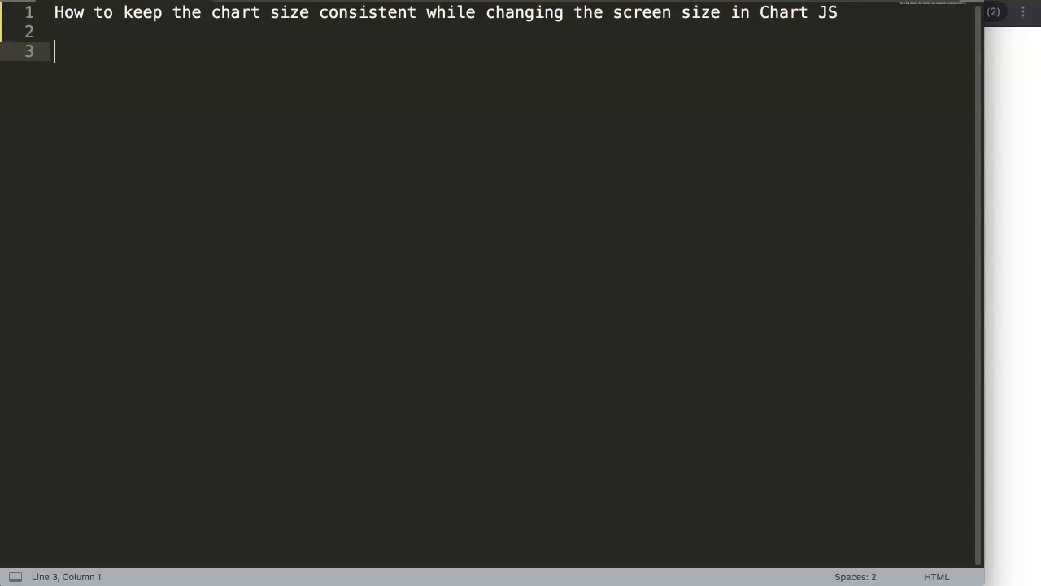
pyautogui.moveTo(441, 105)
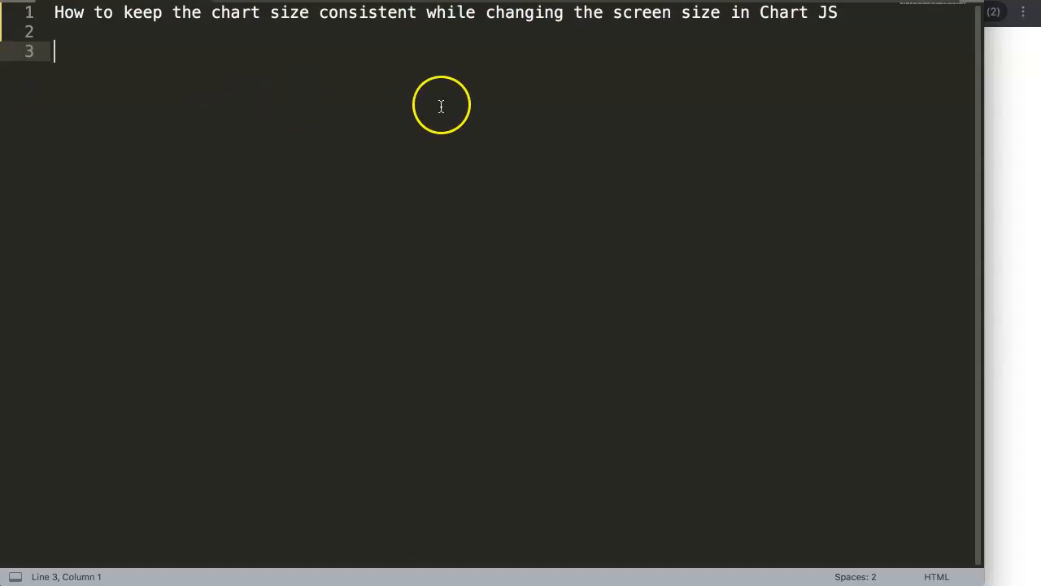
pyautogui.moveTo(781, 79)
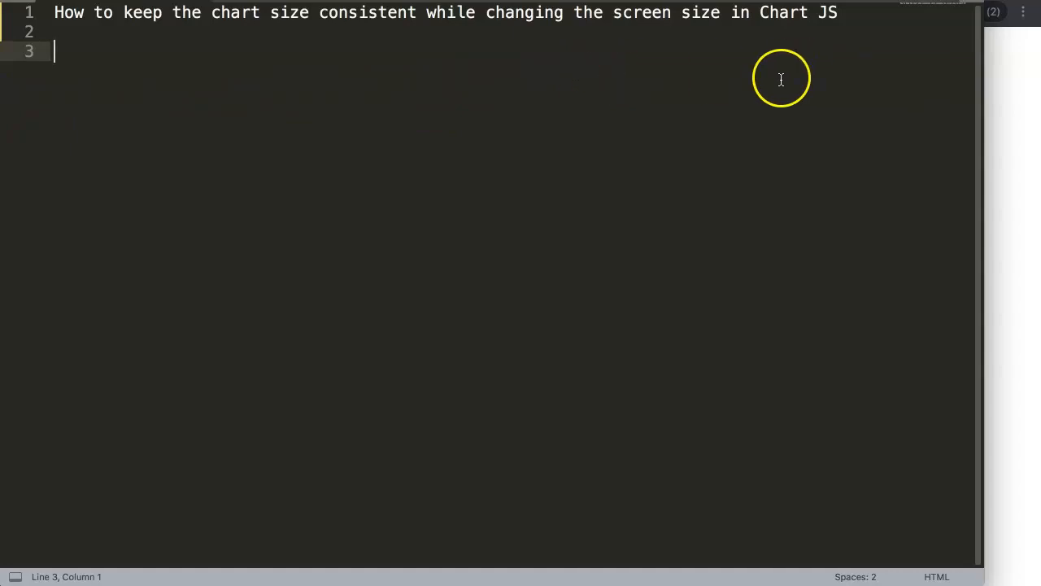
pyautogui.moveTo(490, 80)
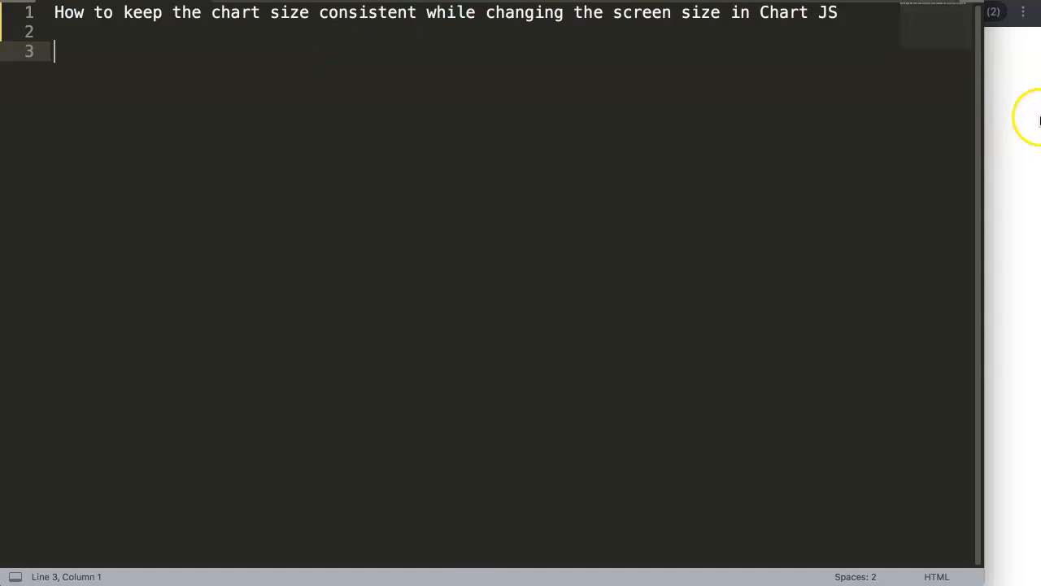
pyautogui.moveTo(1012, 115)
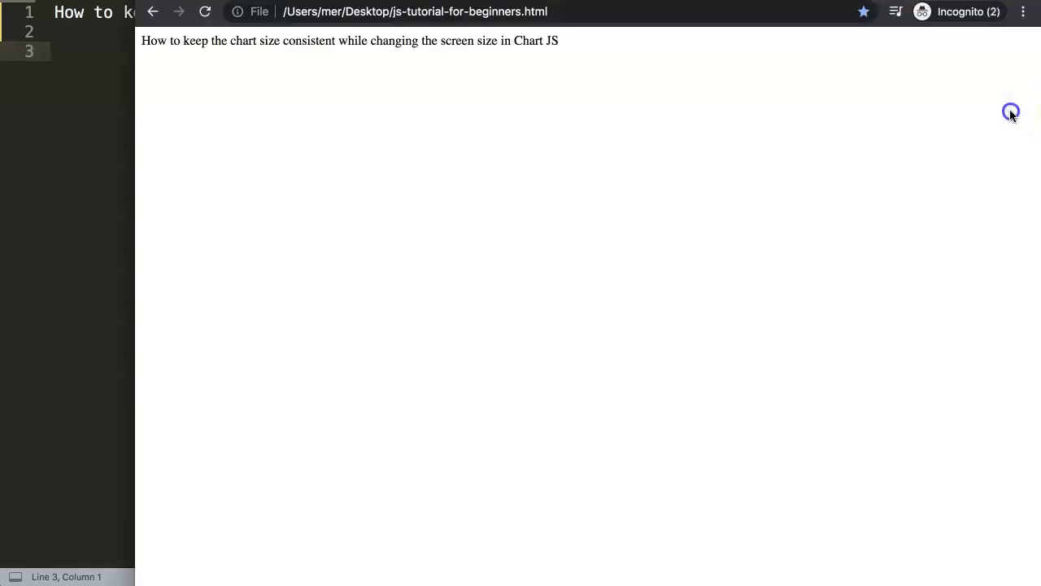
pyautogui.moveTo(467, 104)
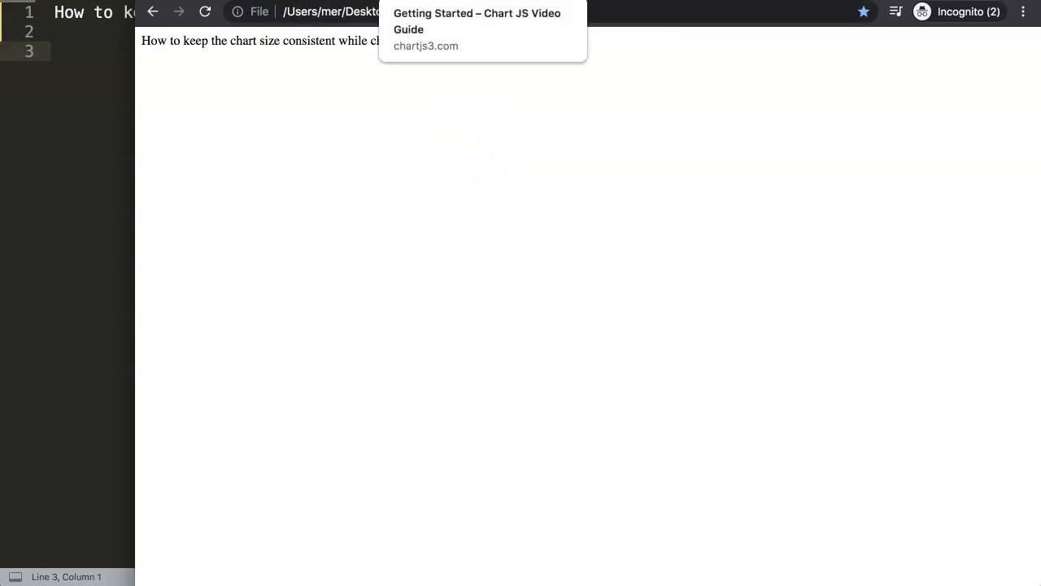
pyautogui.click(475, 37)
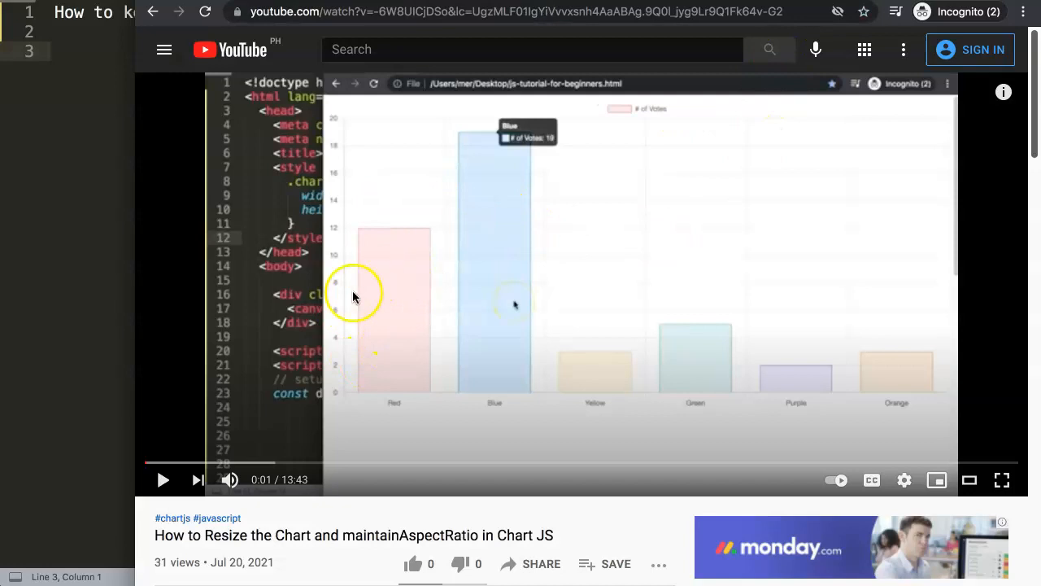
pyautogui.moveTo(279, 541)
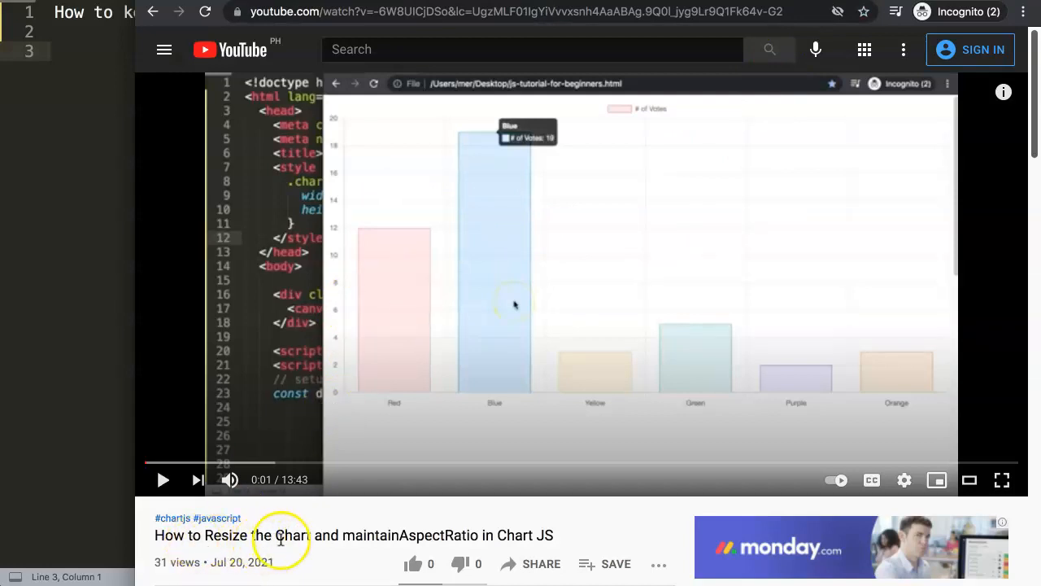
pyautogui.moveTo(484, 541)
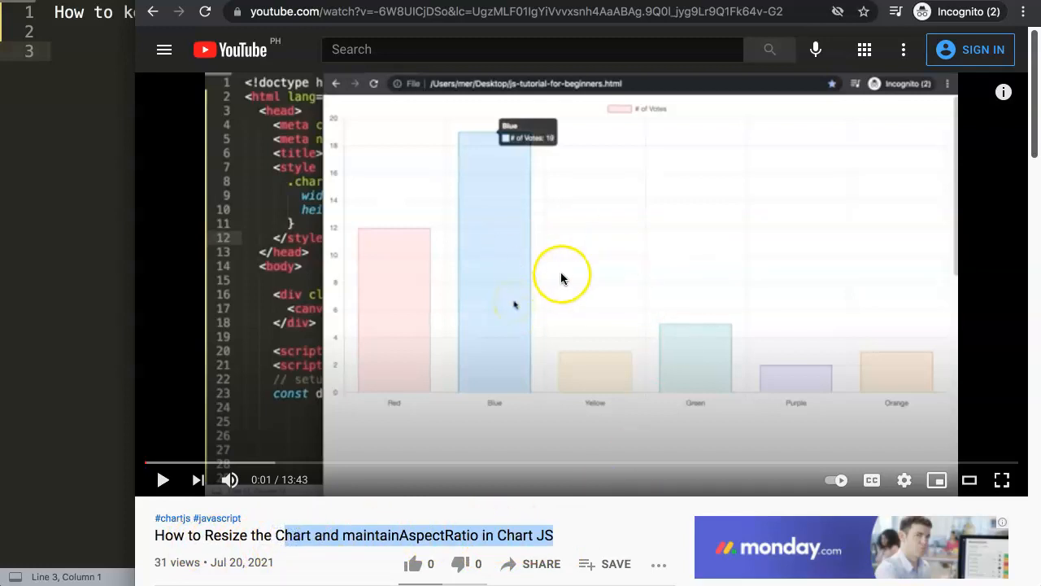
pyautogui.scroll(-3)
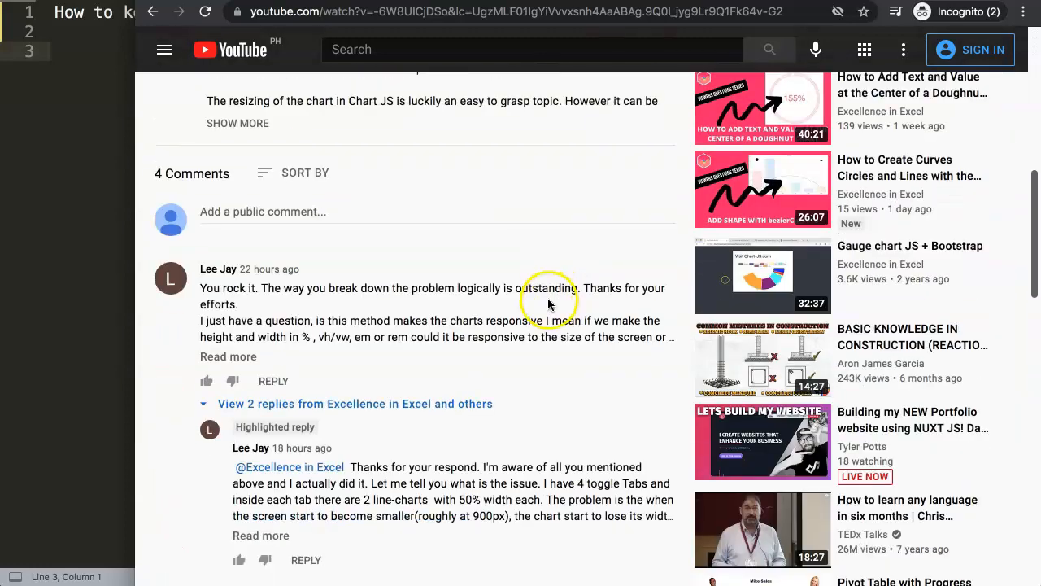
pyautogui.scroll(-3)
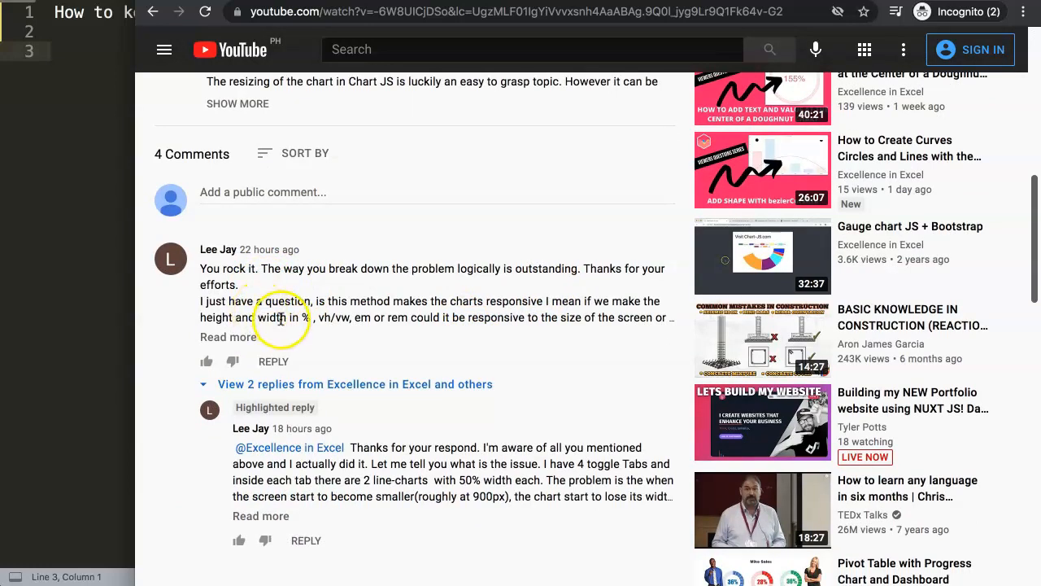
pyautogui.scroll(-3)
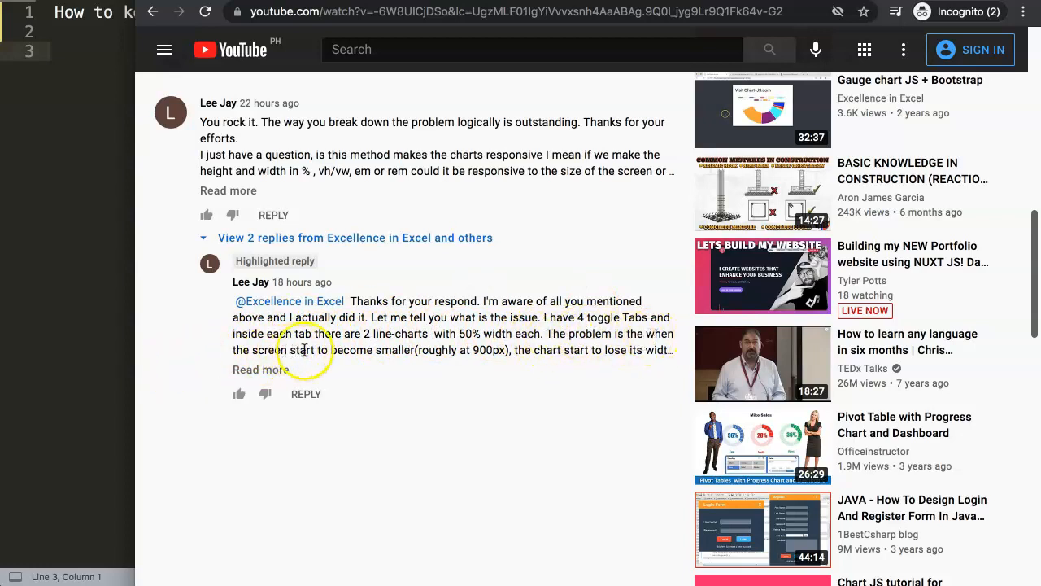
pyautogui.moveTo(486, 356)
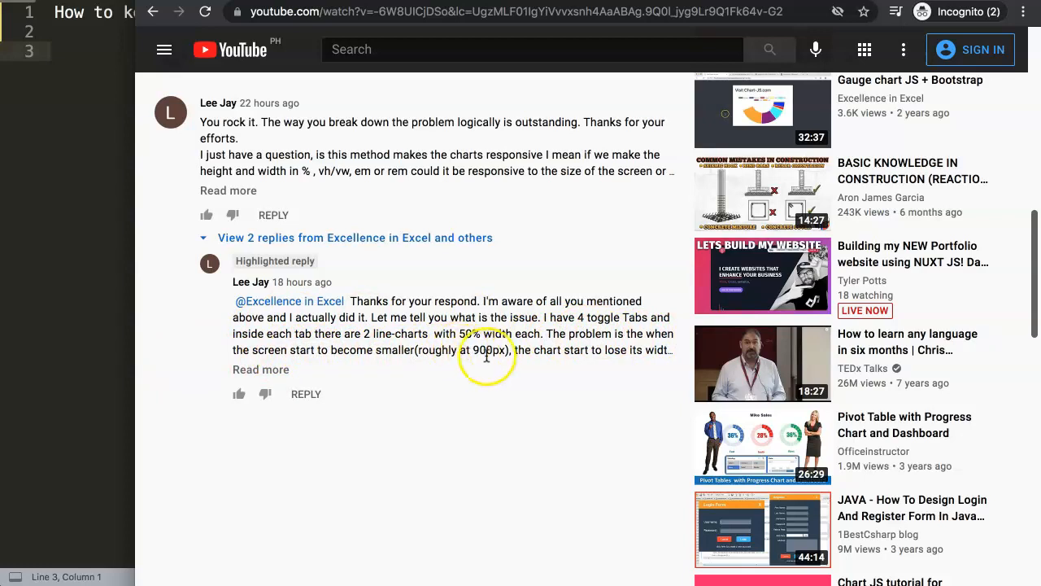
pyautogui.moveTo(488, 349)
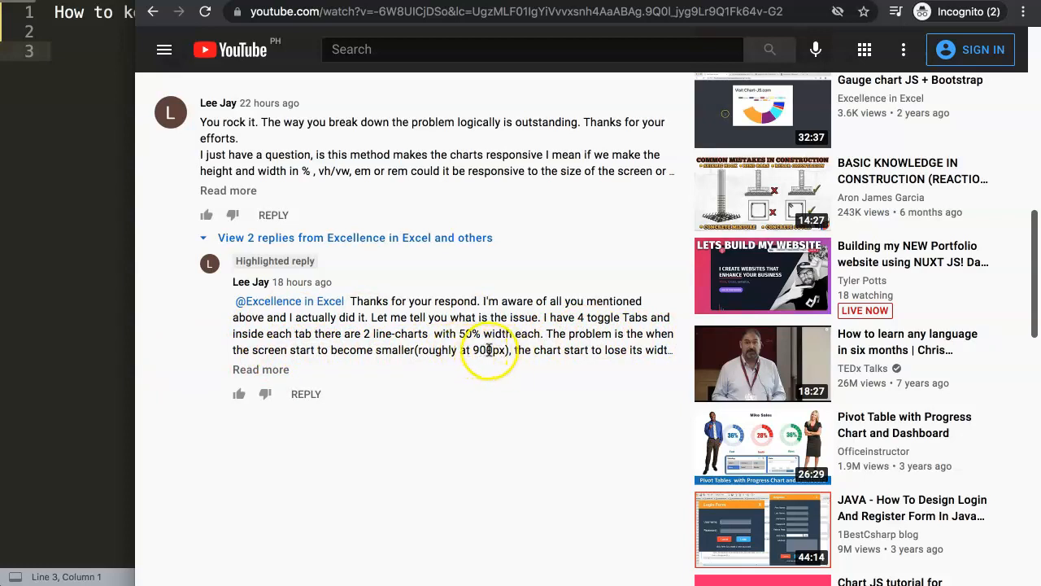
pyautogui.moveTo(554, 350)
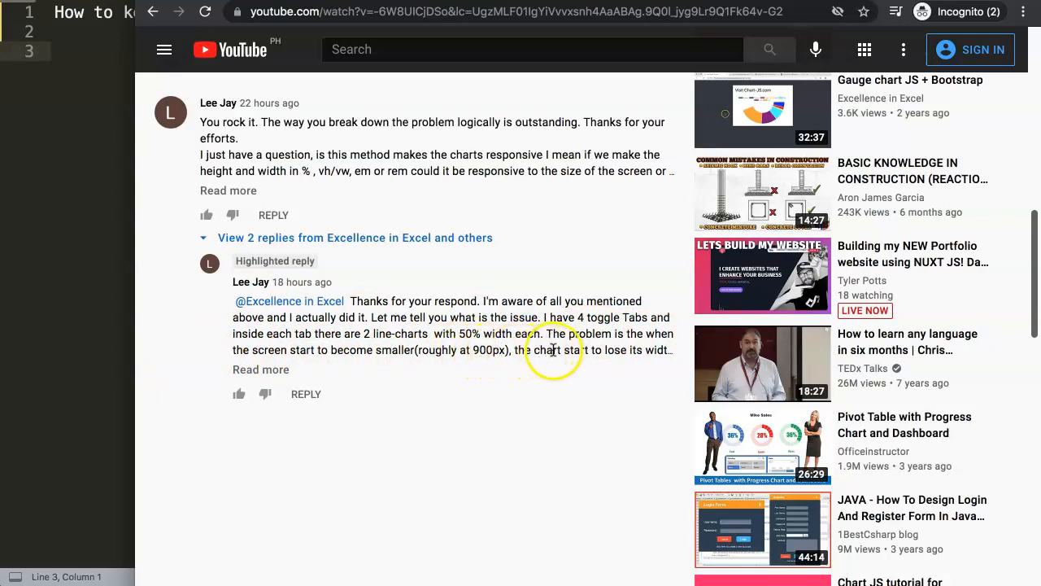
pyautogui.click(260, 369)
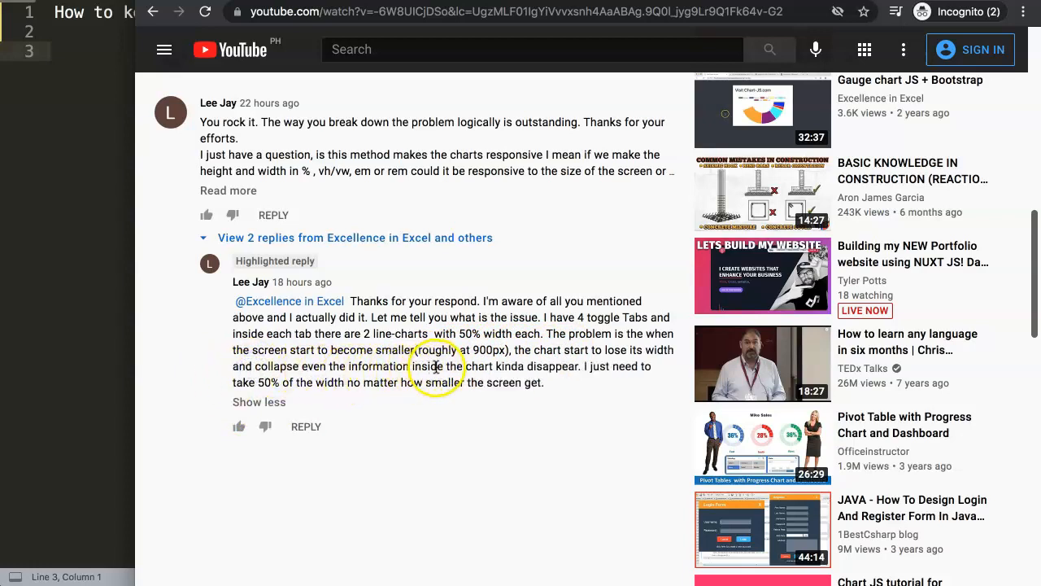
pyautogui.moveTo(499, 366)
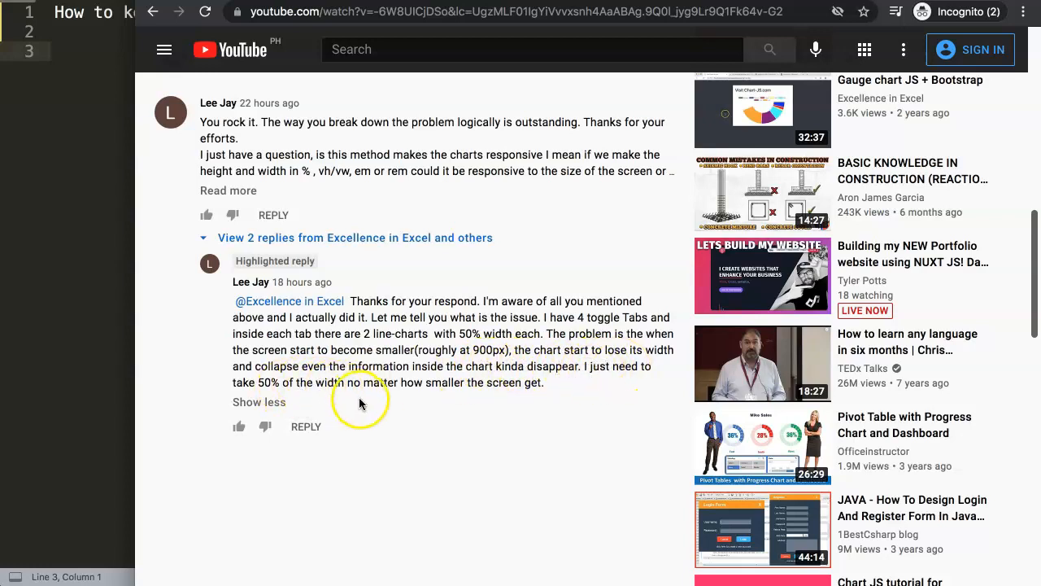
pyautogui.moveTo(390, 433)
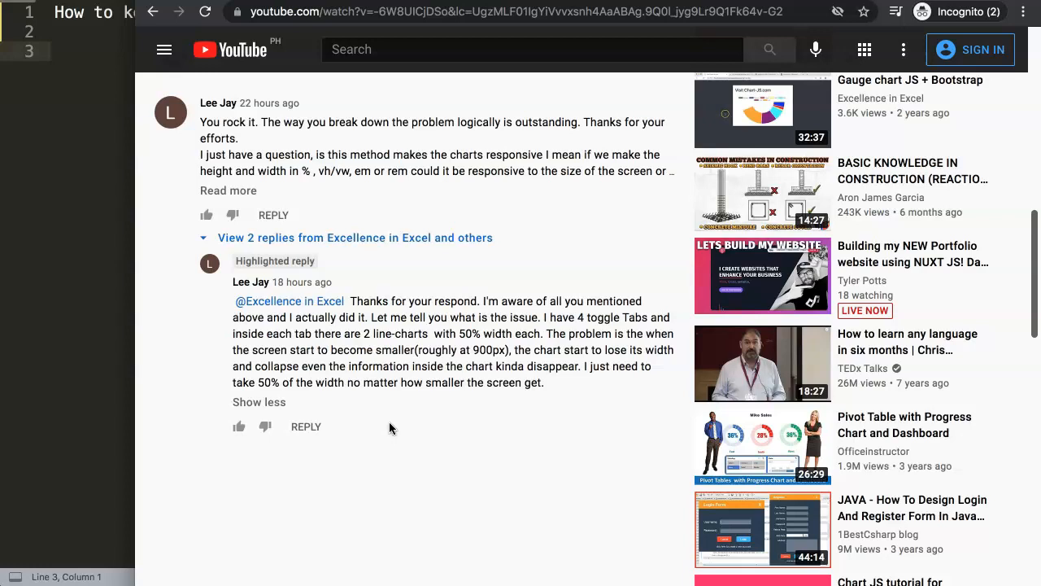
pyautogui.click(375, 447)
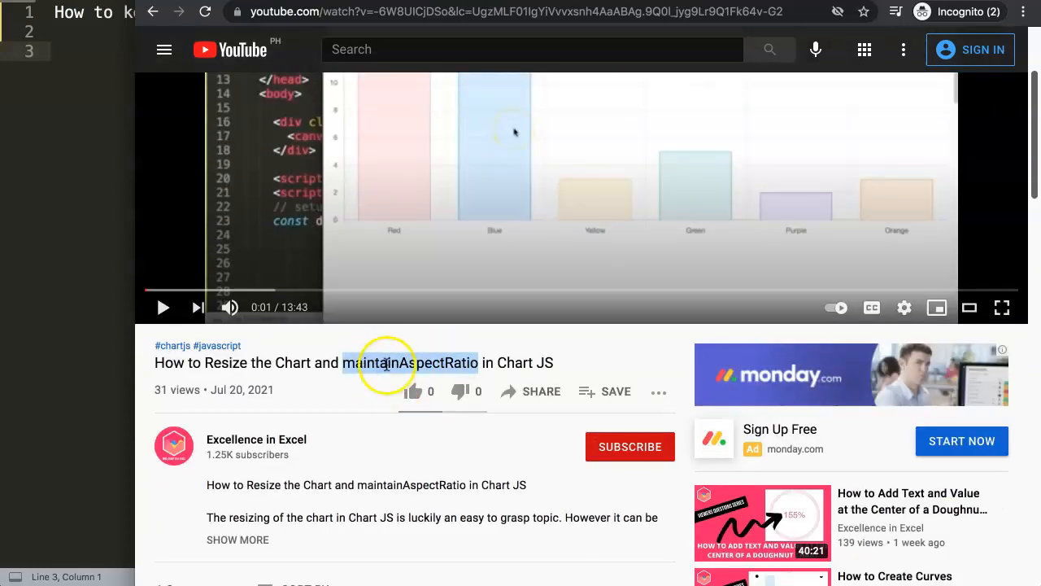
pyautogui.scroll(-3)
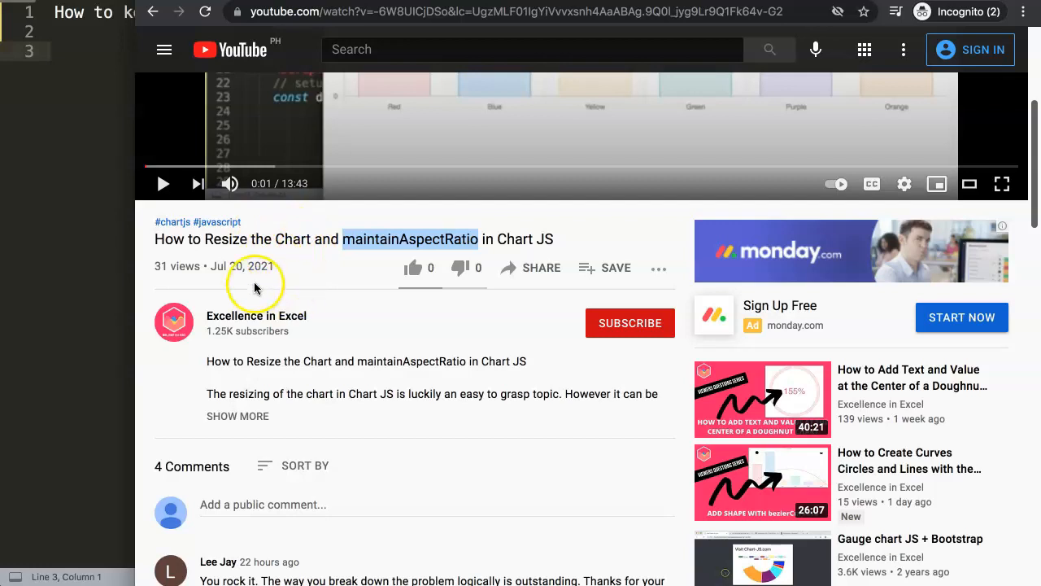
pyautogui.scroll(-3)
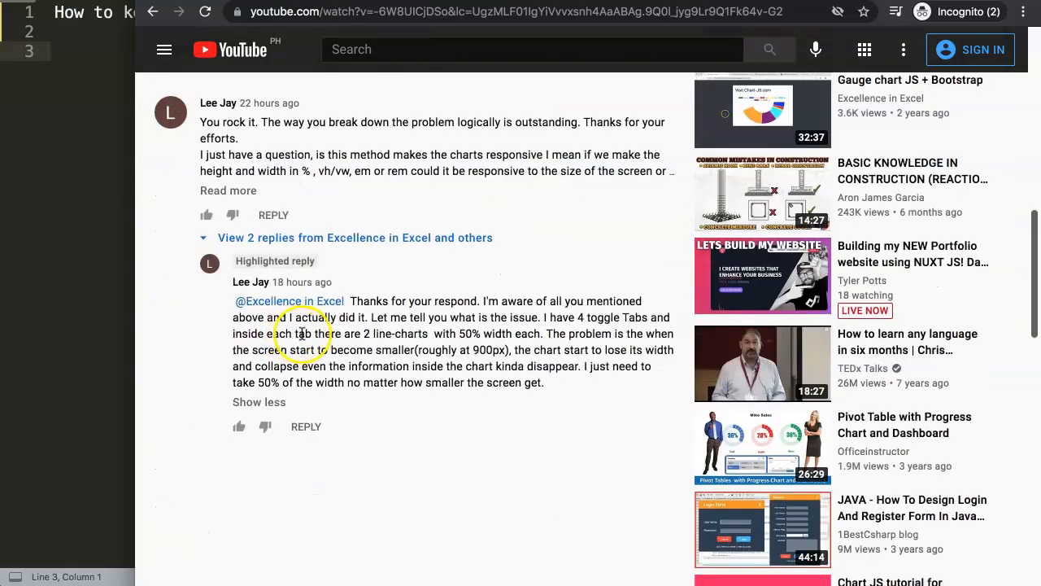
pyautogui.moveTo(354, 340)
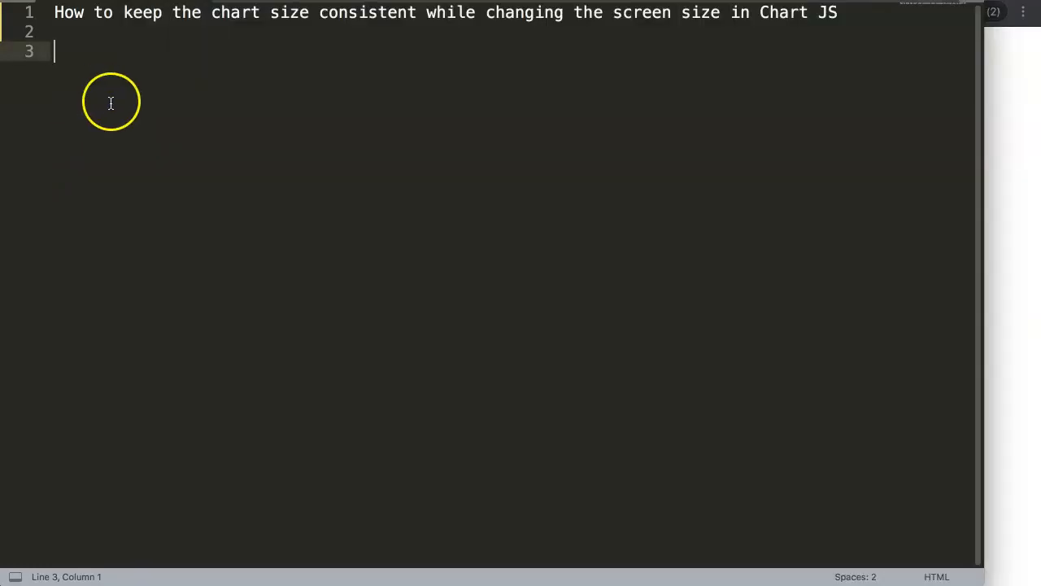
pyautogui.moveTo(113, 103)
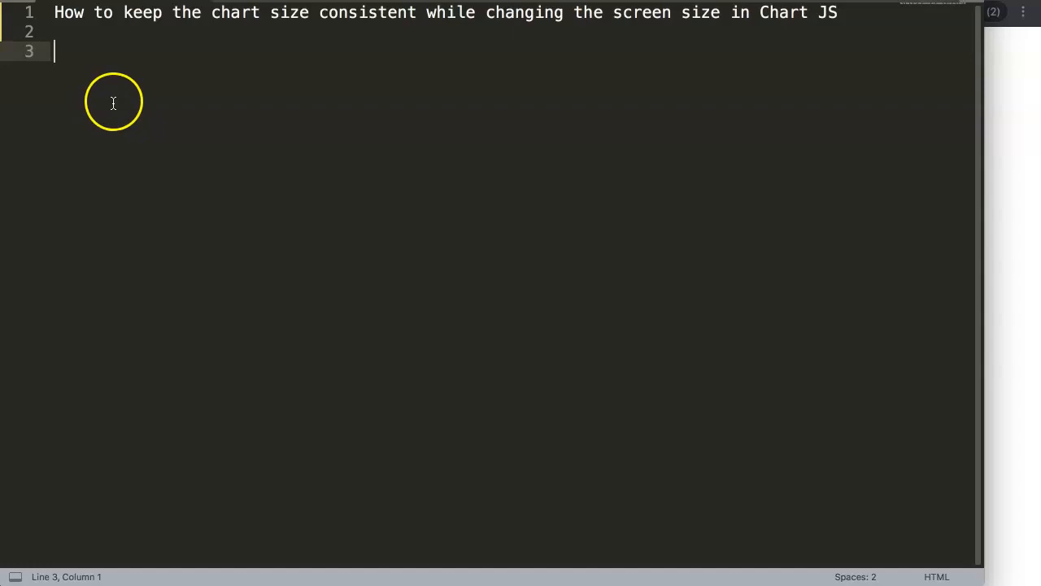
pyautogui.moveTo(1029, 126)
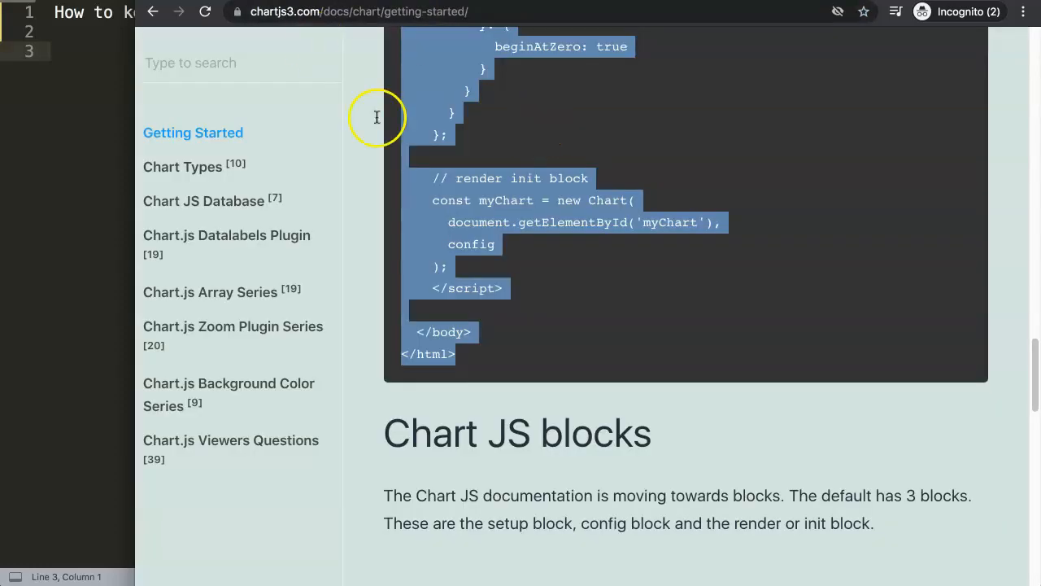
# Step: Scroll through the Getting Started page's highlighted chart template code
pyautogui.scroll(3)
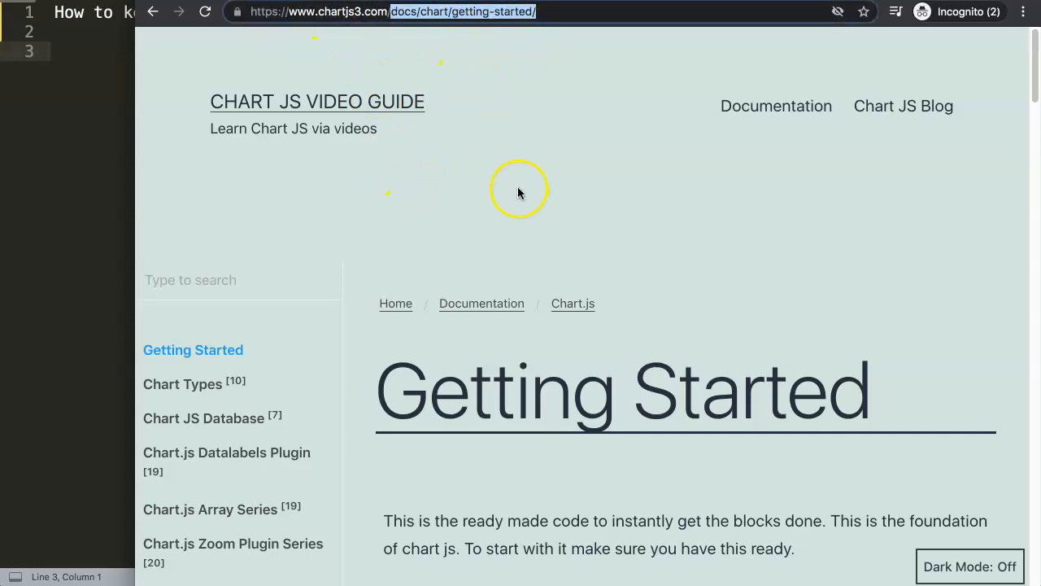
pyautogui.scroll(-3)
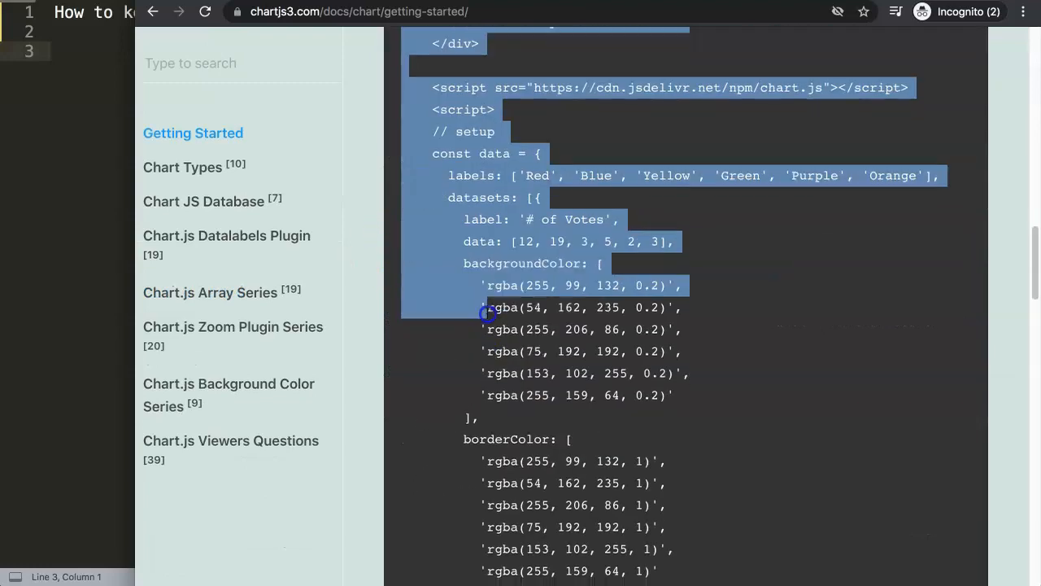
pyautogui.scroll(-3)
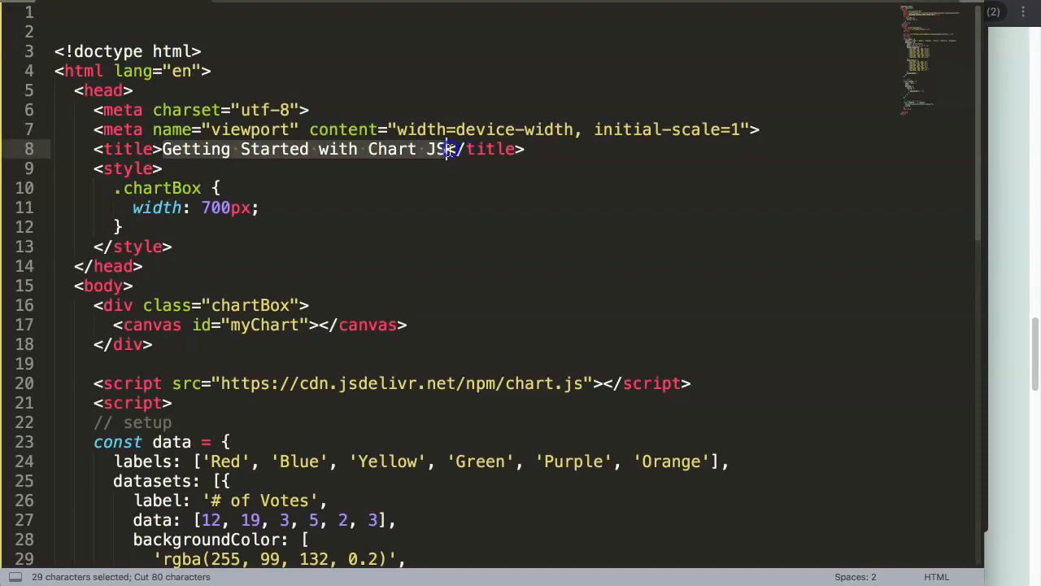
# Step: Set the <title> to 'How to keep the chart size consistent while changing the screen size in Chart JS'
pyautogui.write('How to keep the chart size consistent while changing the screen size in Chart JS')
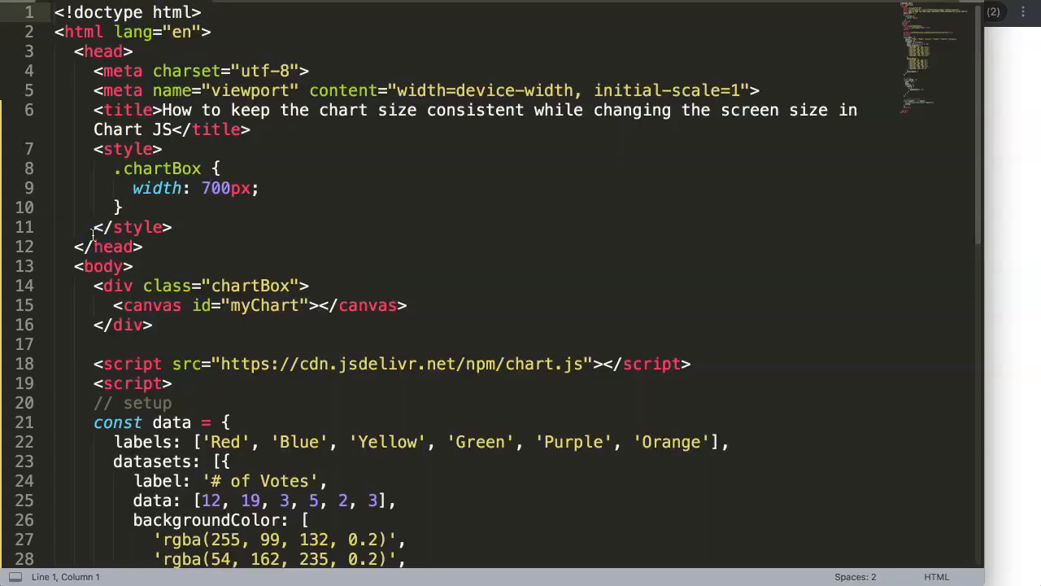
pyautogui.scroll(-3)
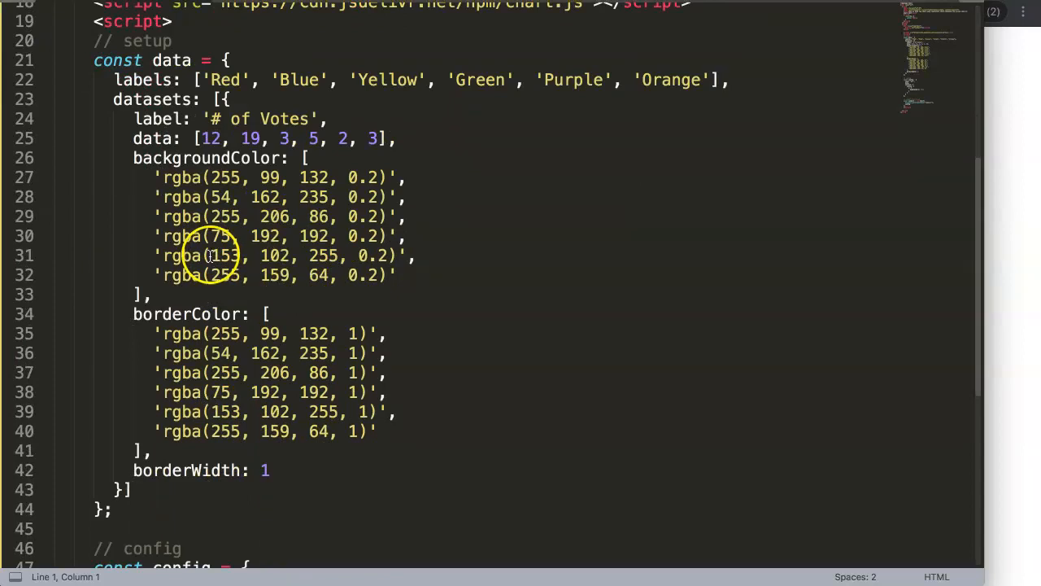
pyautogui.scroll(-3)
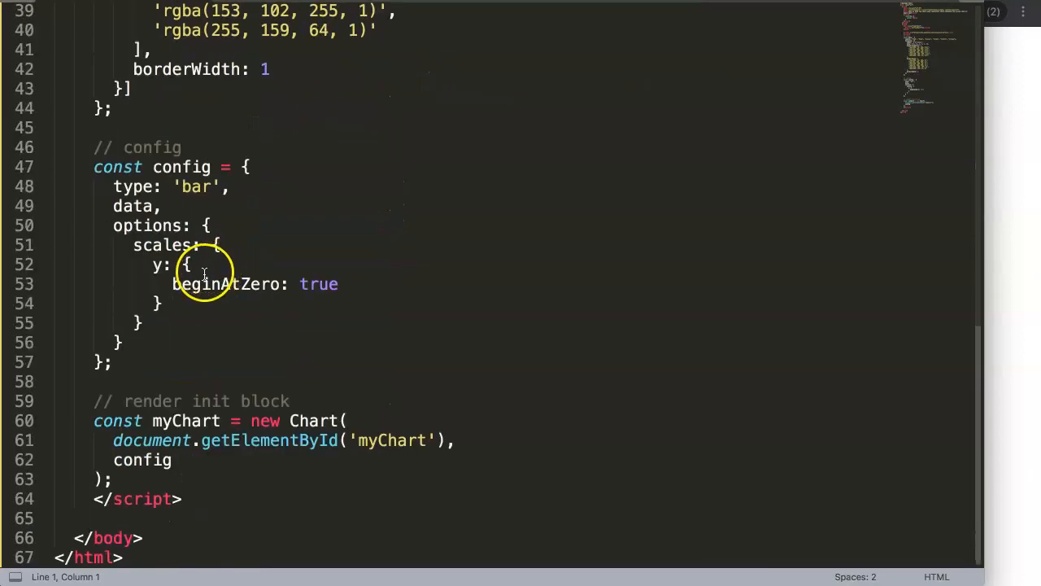
pyautogui.scroll(3)
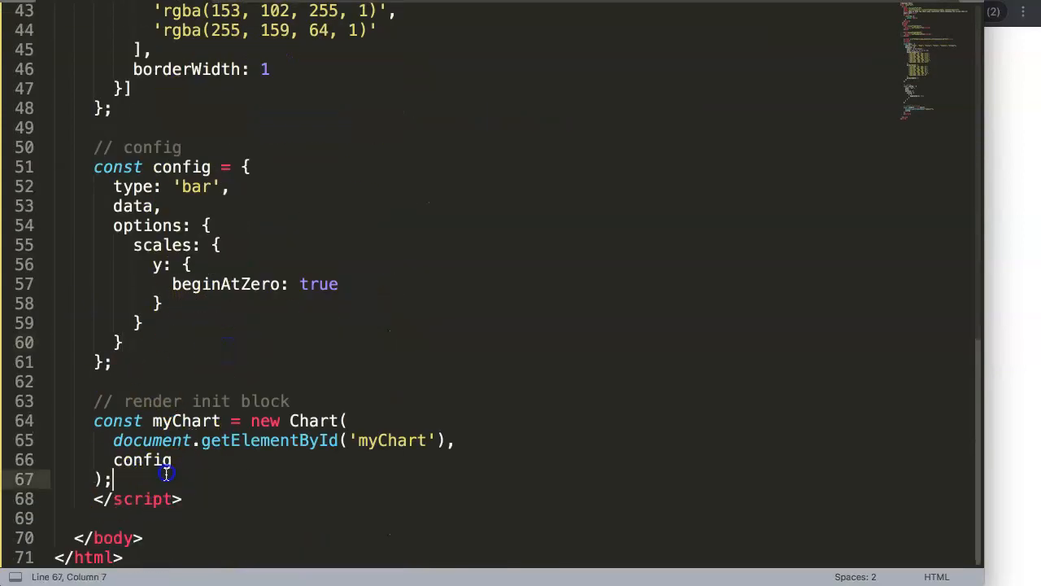
# Step: Duplicate the render block, label comments #id 1 and #id2, and rename the copy myChart2
pyautogui.moveTo(114, 478); pyautogui.dragTo(177, 401)
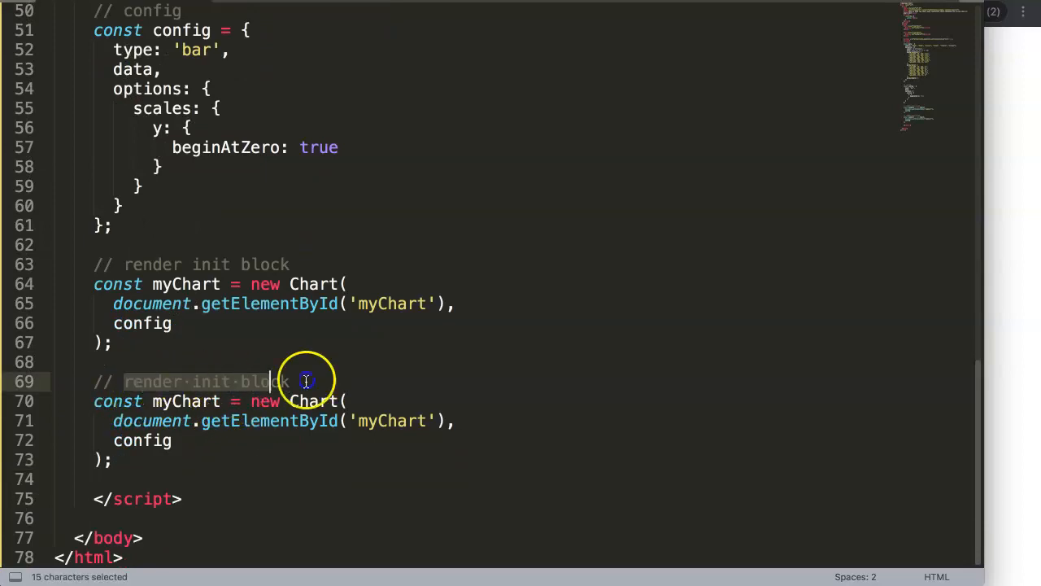
pyautogui.click(298, 264)
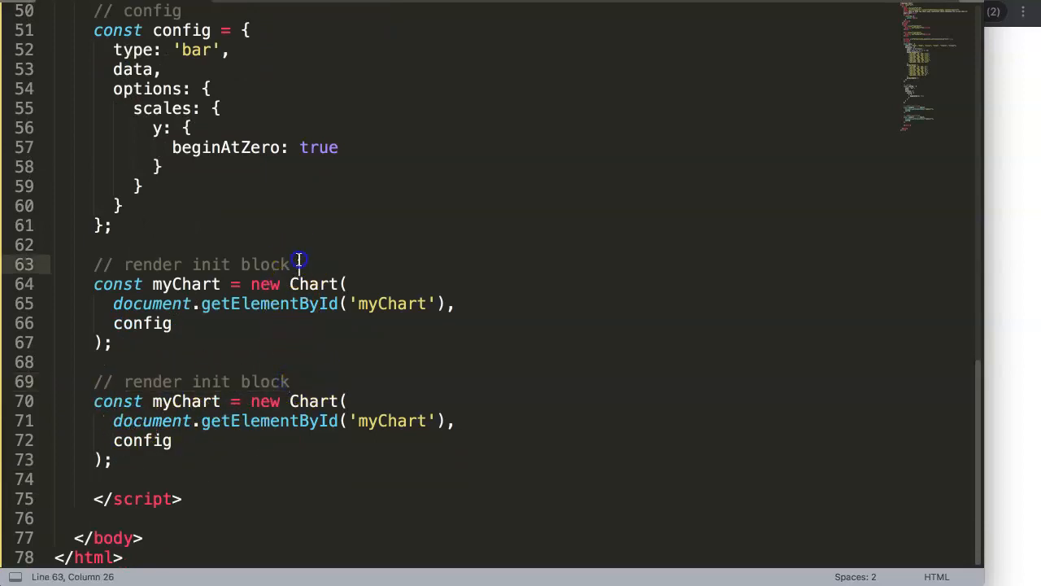
pyautogui.write('#id 1')
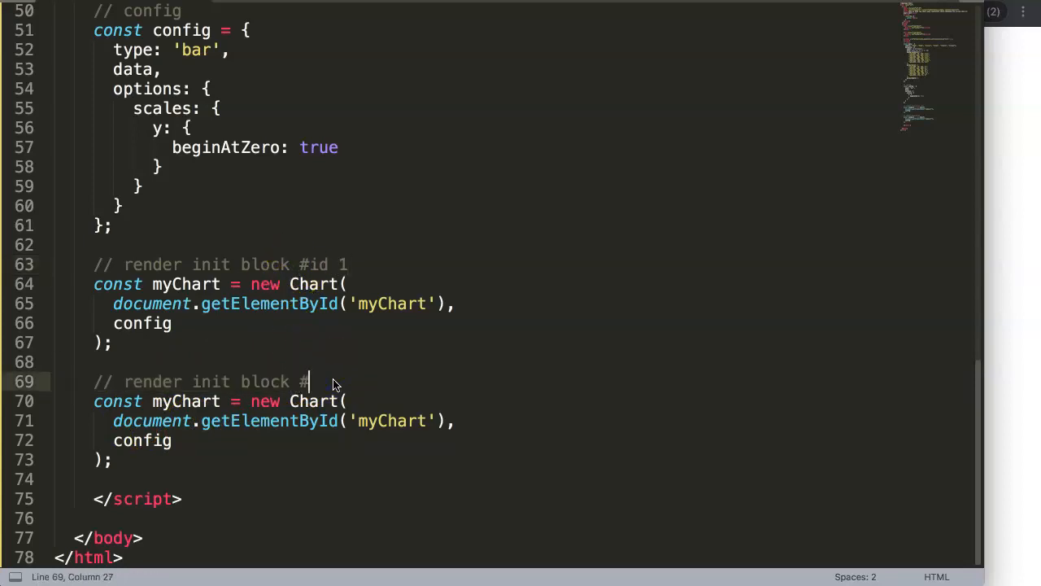
pyautogui.write('id')
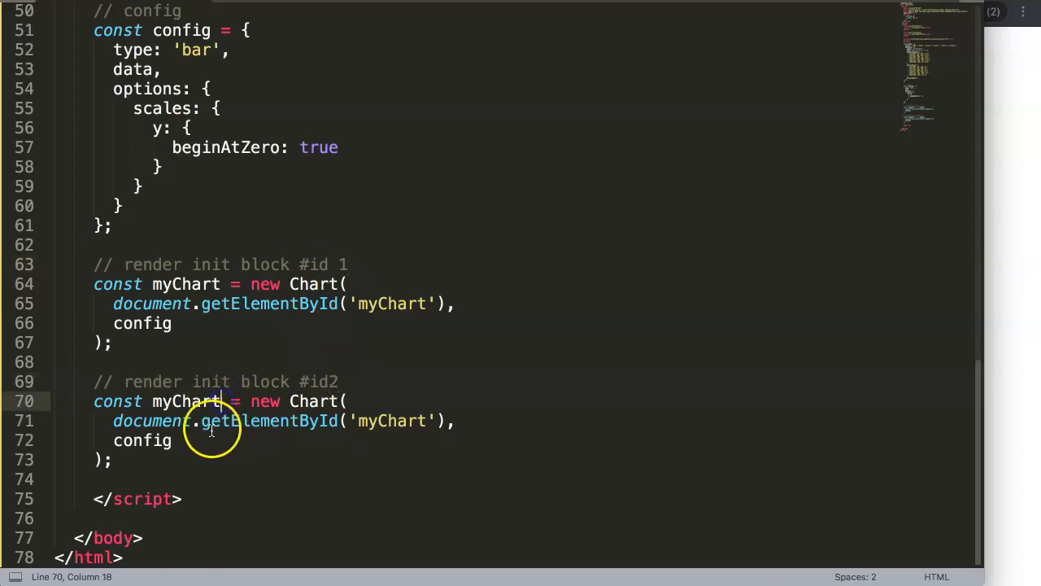
pyautogui.write('2')
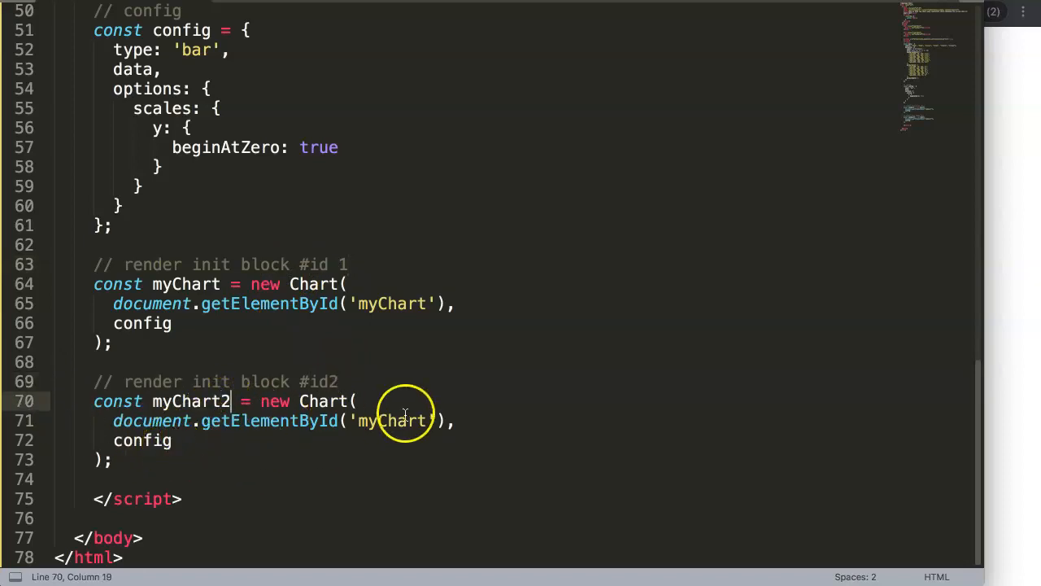
pyautogui.write('2"></canvas>')
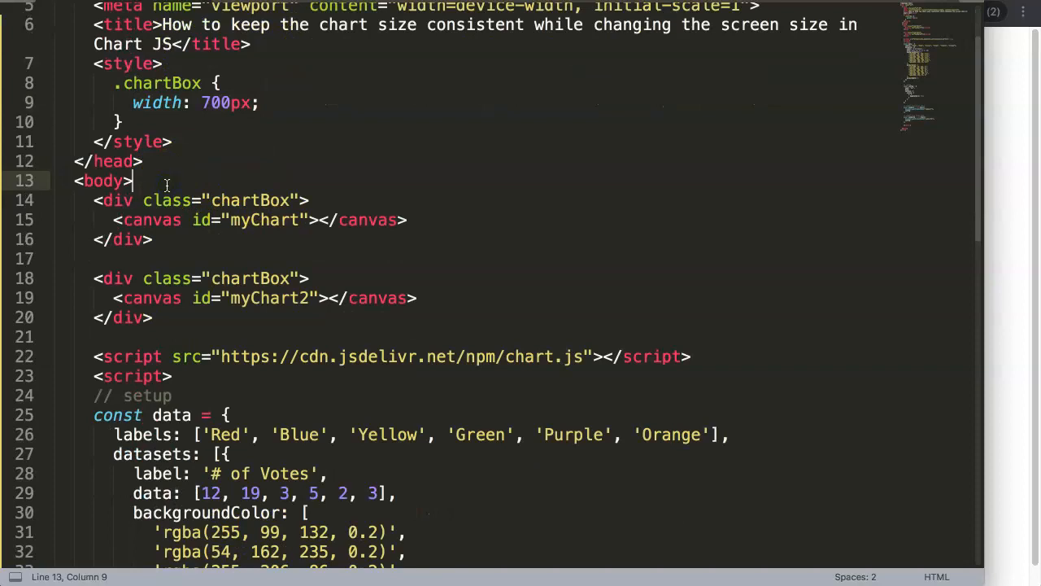
# Step: Wrap both chartBox divs in <div class="flexbox"> and start a .flexbox style rule
pyautogui.click(122, 122)
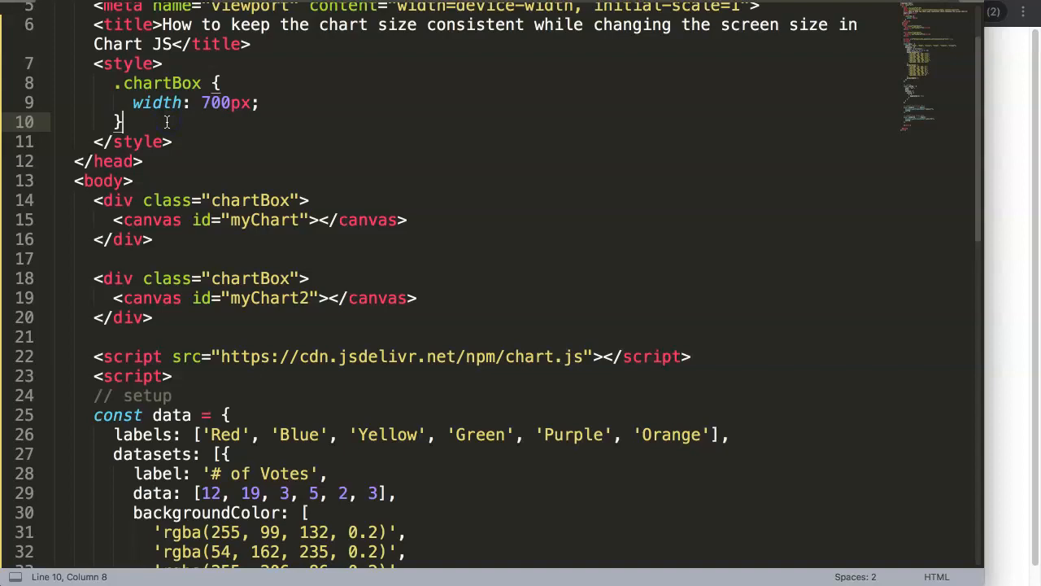
pyautogui.moveTo(224, 161)
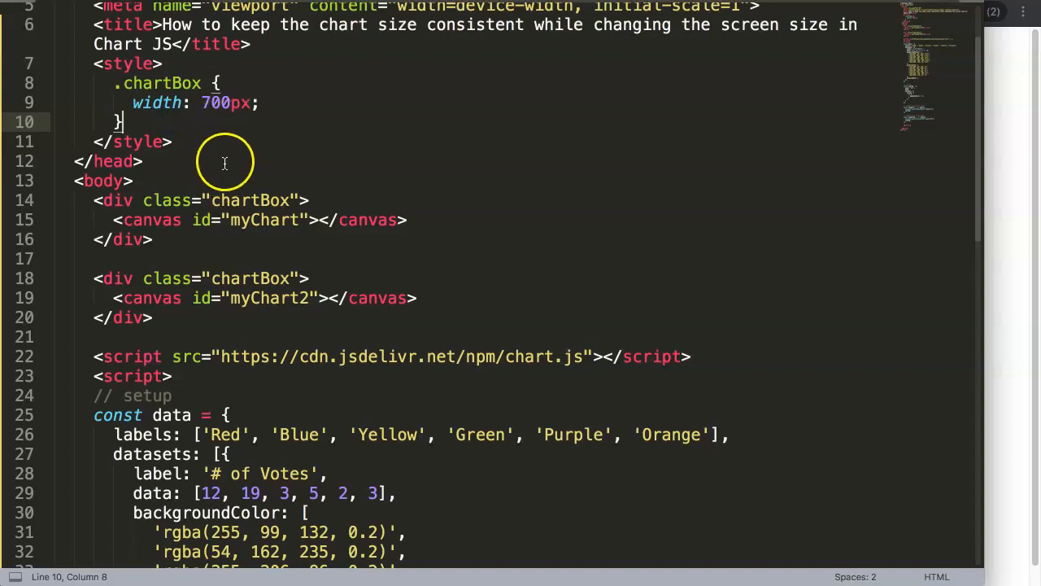
pyautogui.moveTo(479, 187)
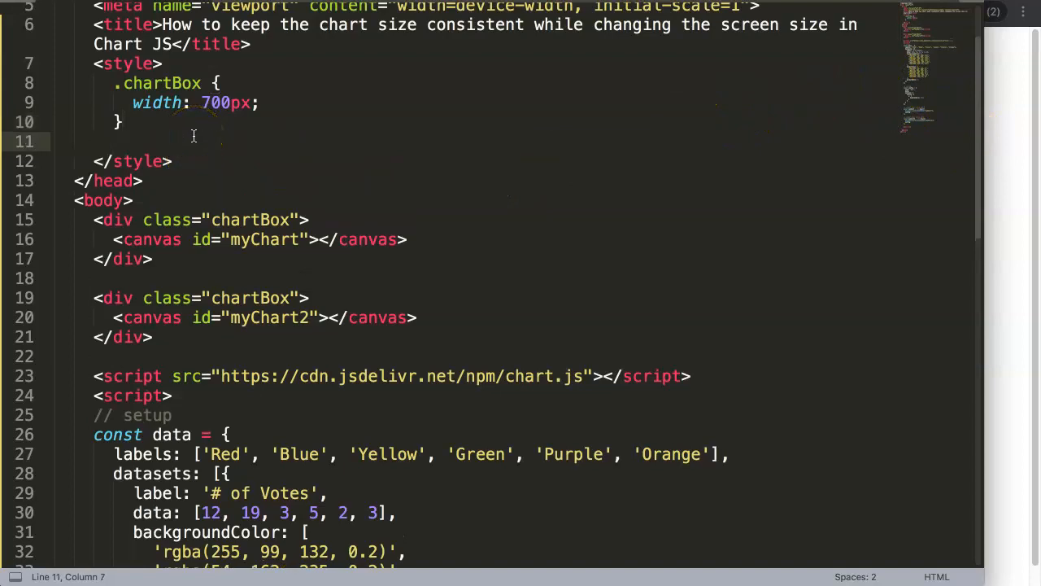
pyautogui.write('.')
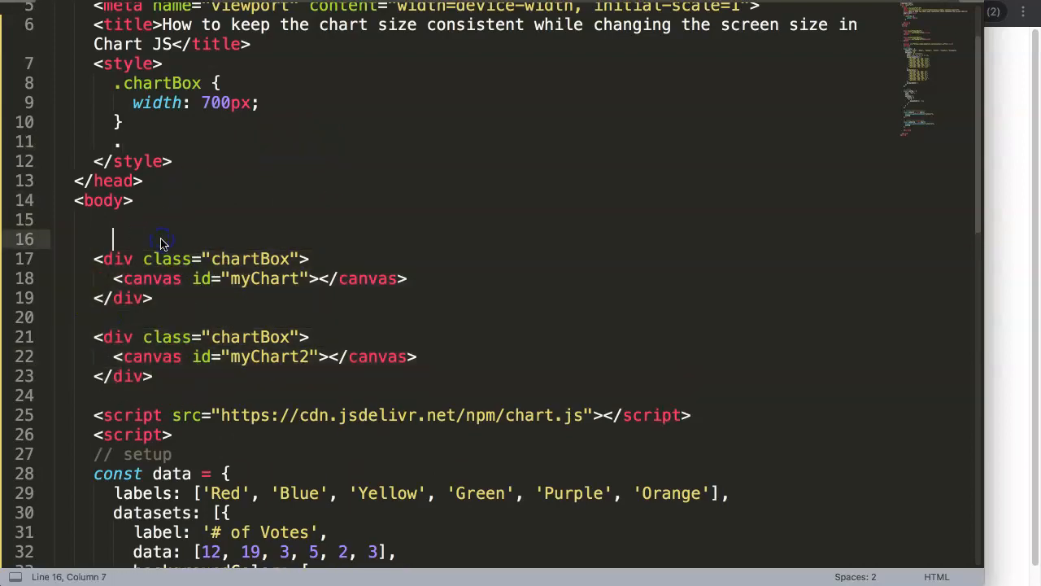
pyautogui.write('<div clas')
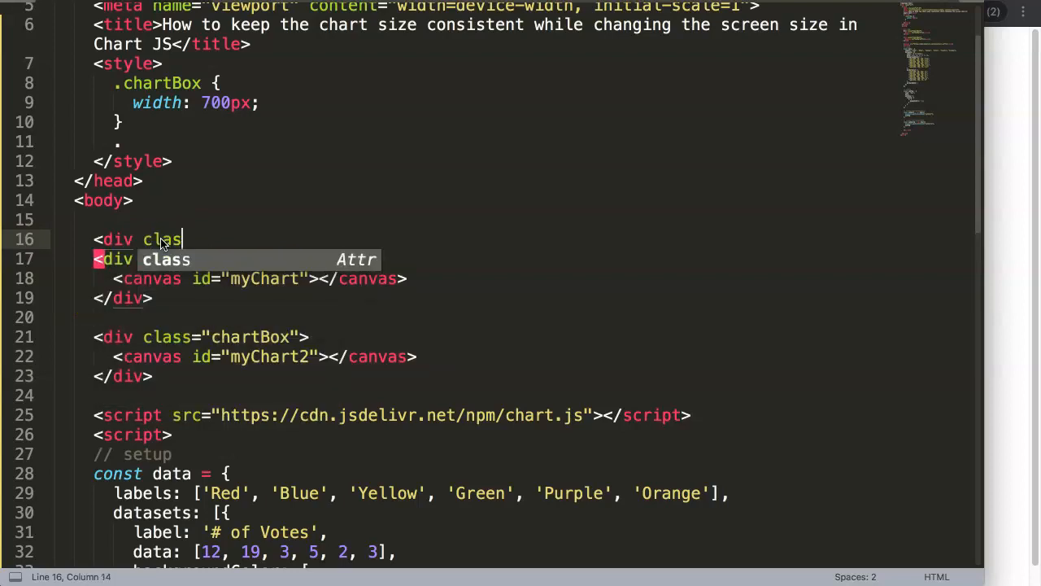
pyautogui.write('s="flex"')
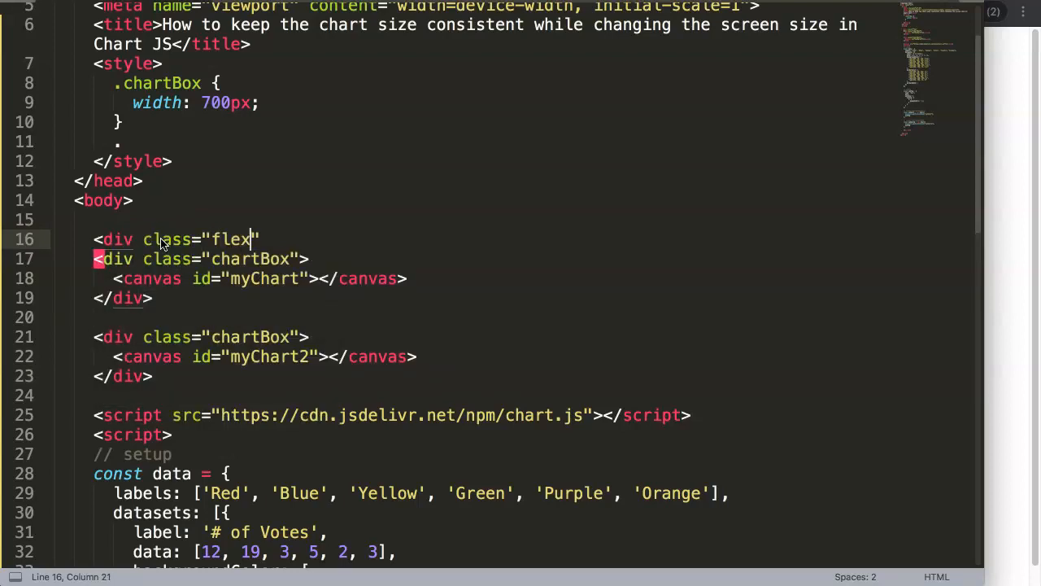
pyautogui.write('box')
pyautogui.click(475, 395)
pyautogui.write('</div>')
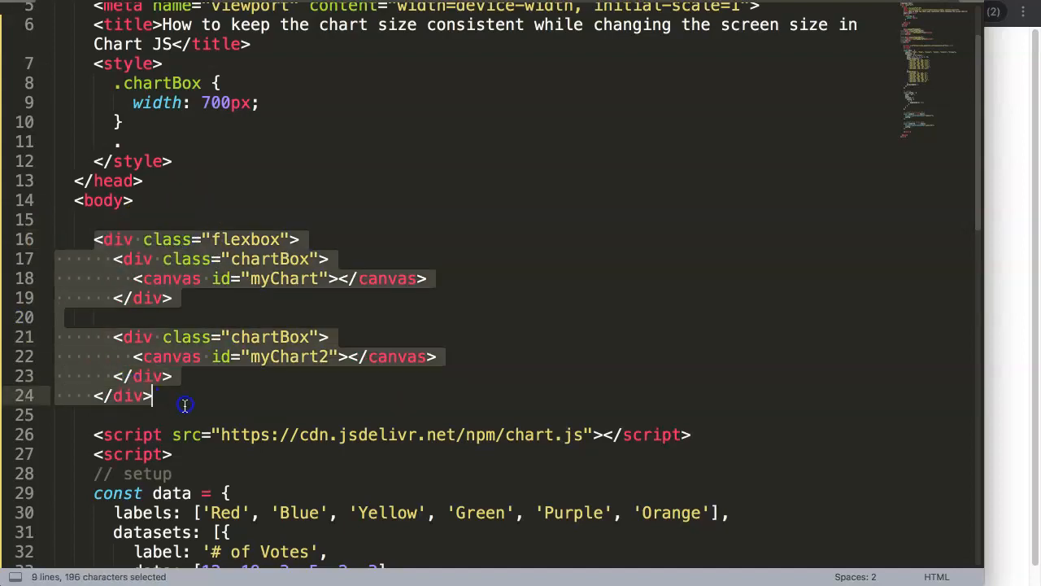
pyautogui.click(136, 239)
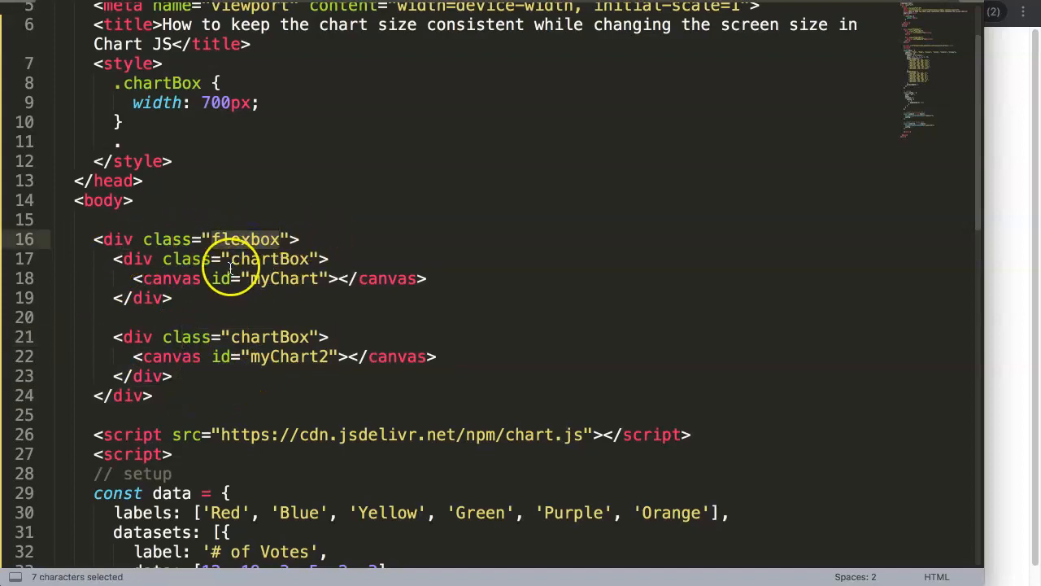
pyautogui.write('flexbox')
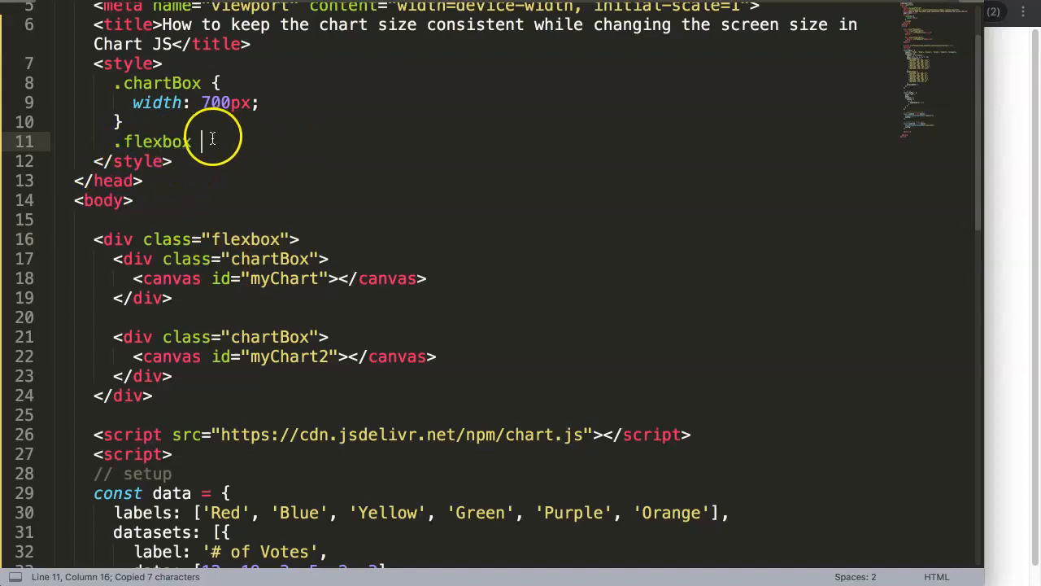
pyautogui.moveTo(225, 142)
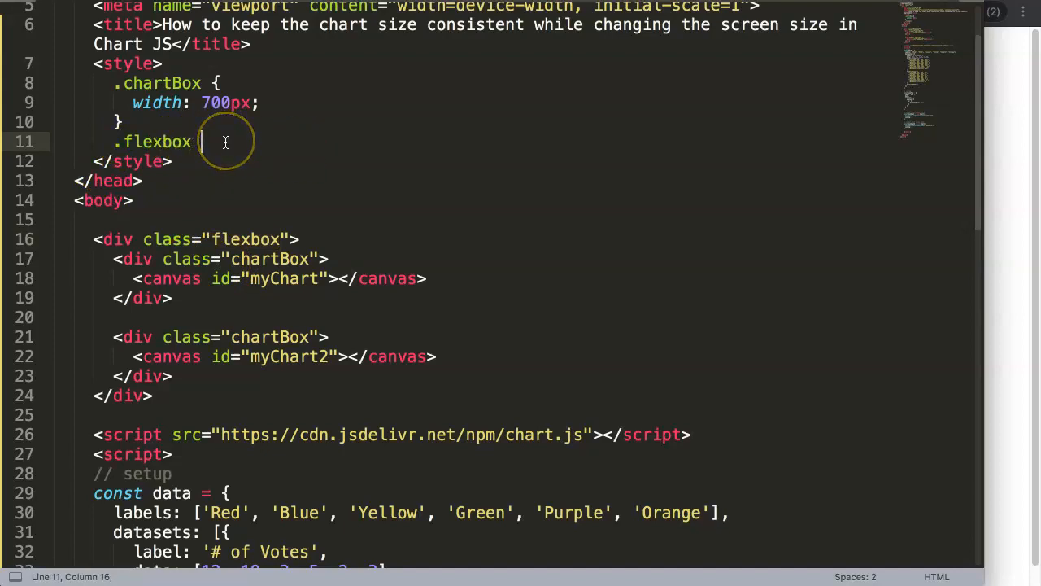
# Step: Write .flexbox with display: flex, align-items: center and justify-content: center
pyautogui.write('{ disp')
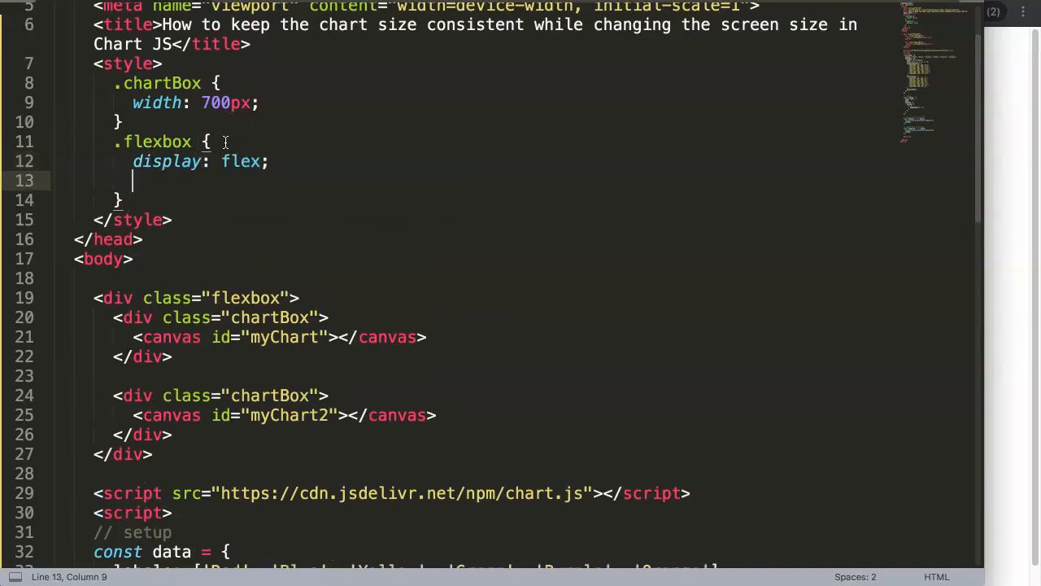
pyautogui.write('align-items: cen')
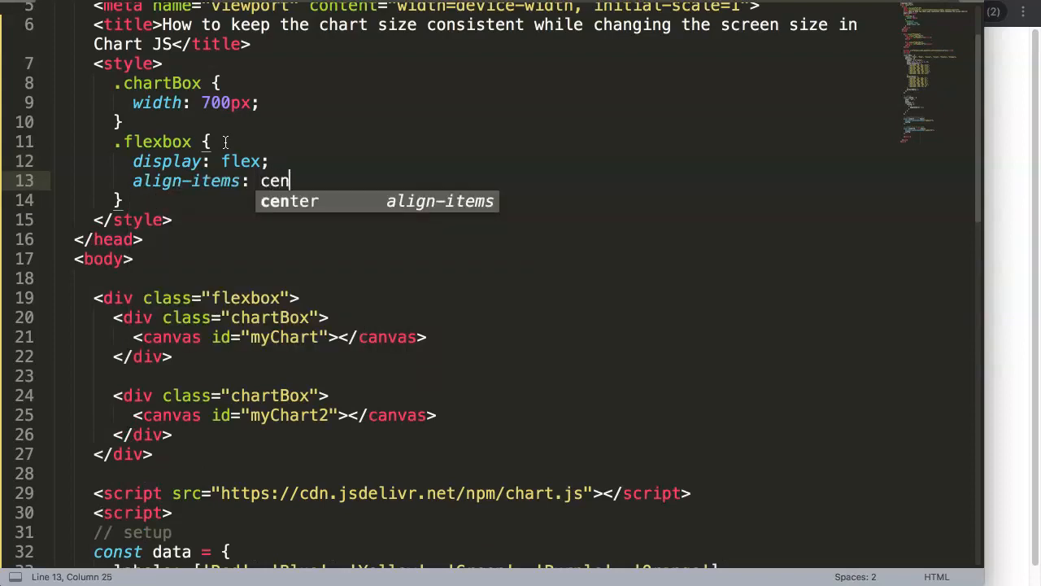
pyautogui.press('Tab')
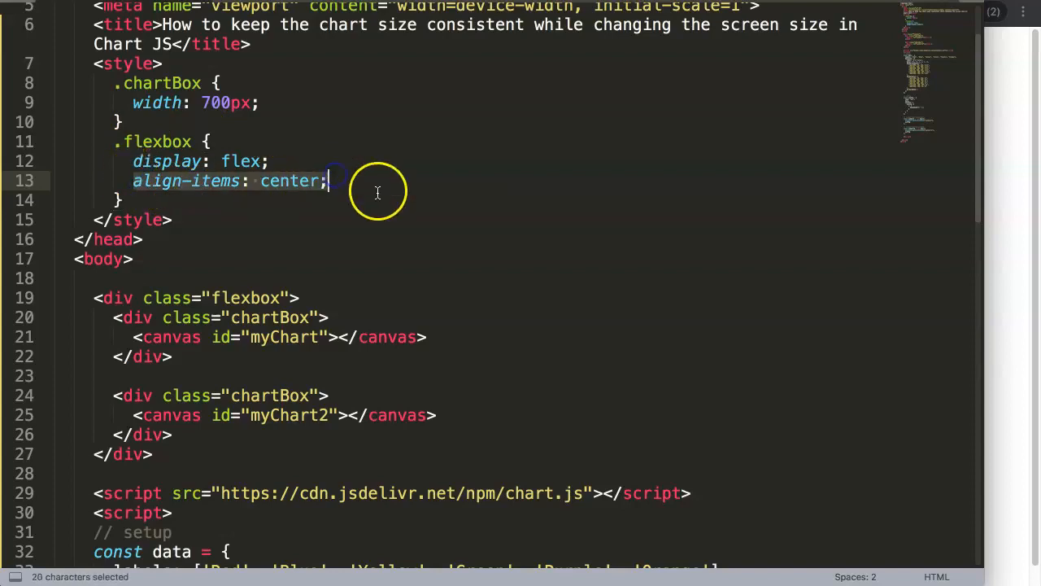
pyautogui.click(327, 180)
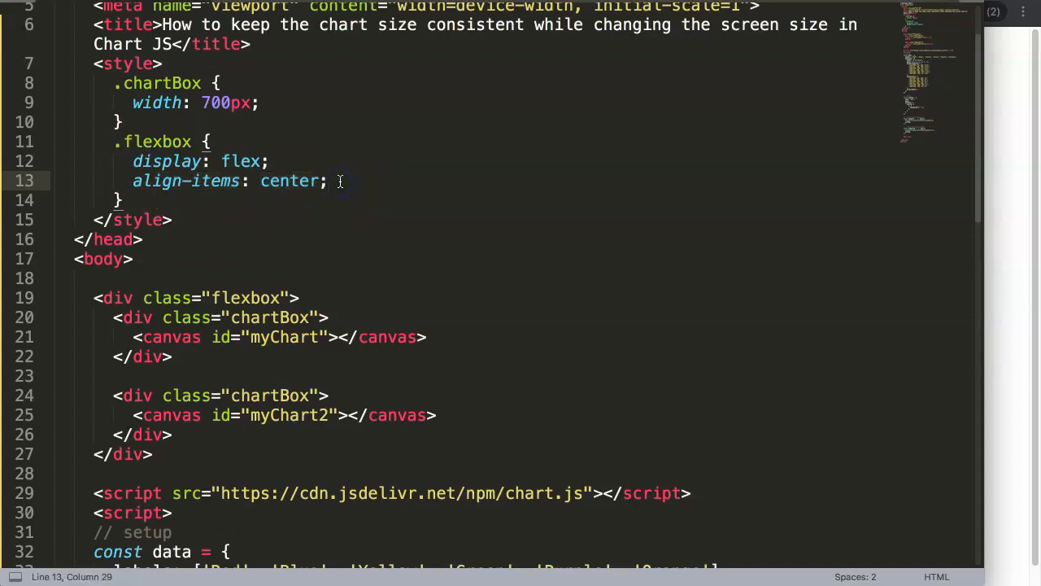
pyautogui.press('Enter')
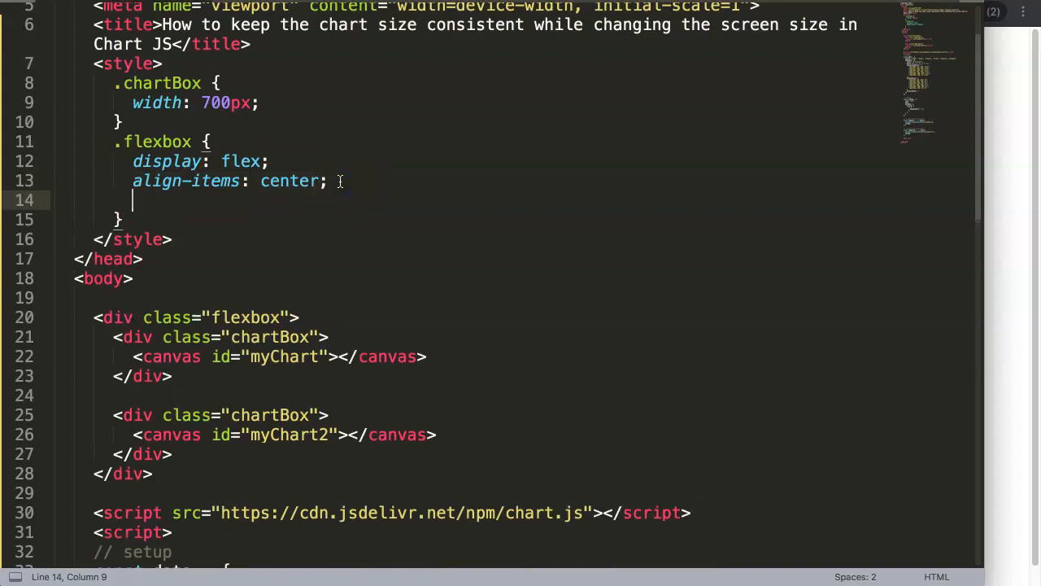
pyautogui.write('just')
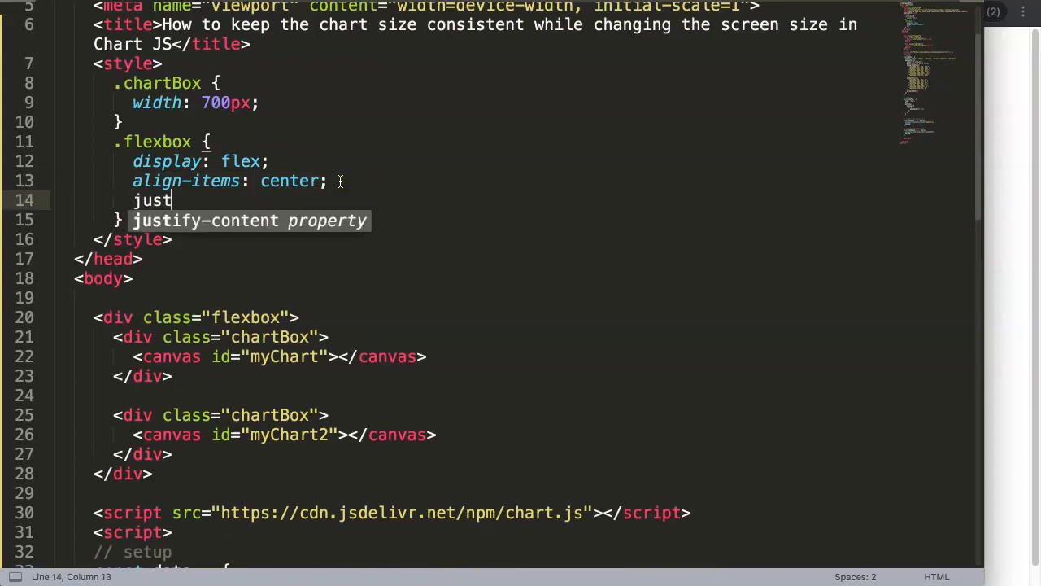
pyautogui.write('ify-content: cene')
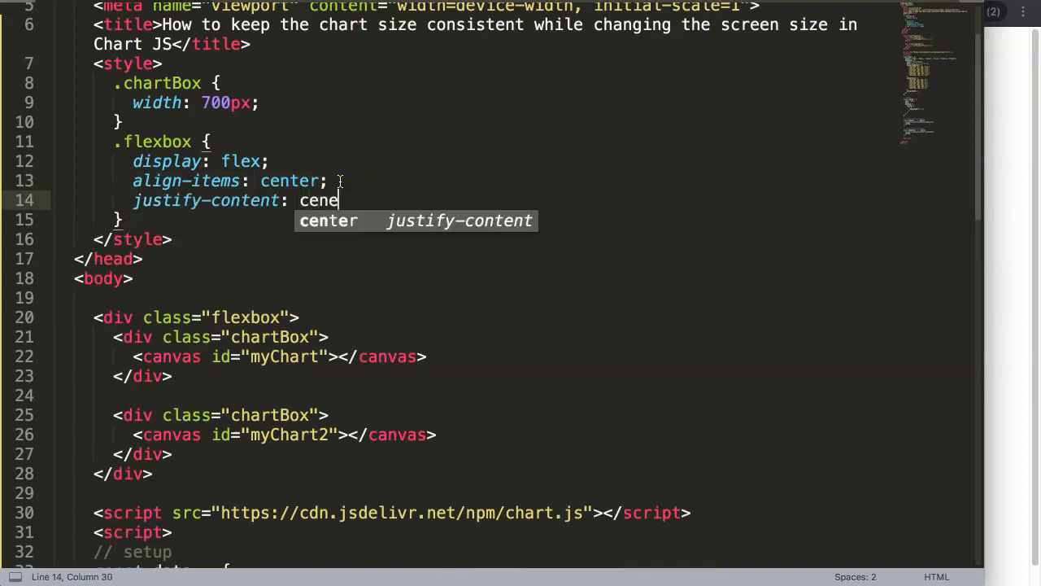
pyautogui.press('Tab')
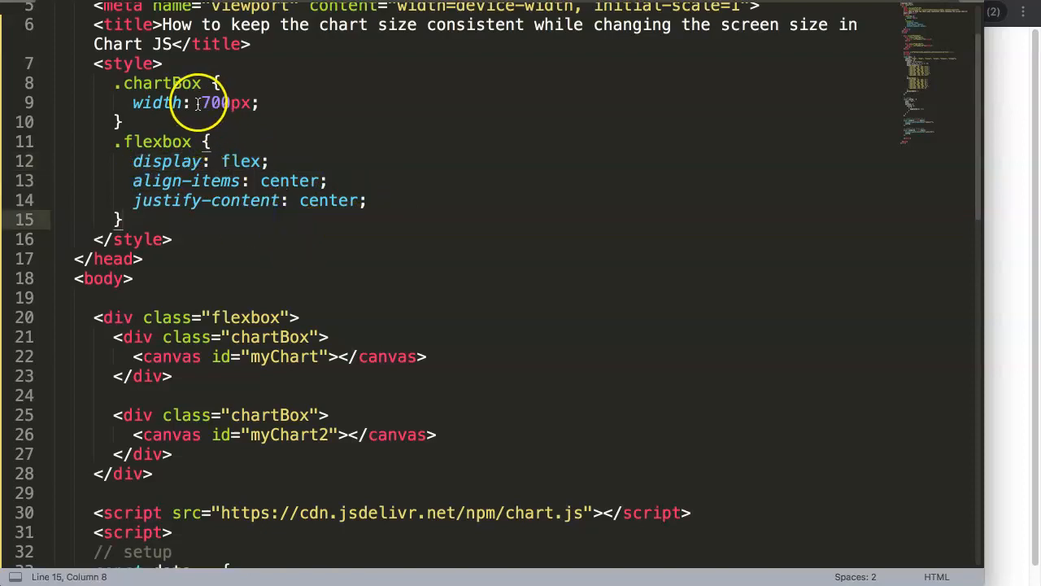
# Step: Change the .chartBox width from 700px to 50% and begin a padding declaration
pyautogui.write('50%')
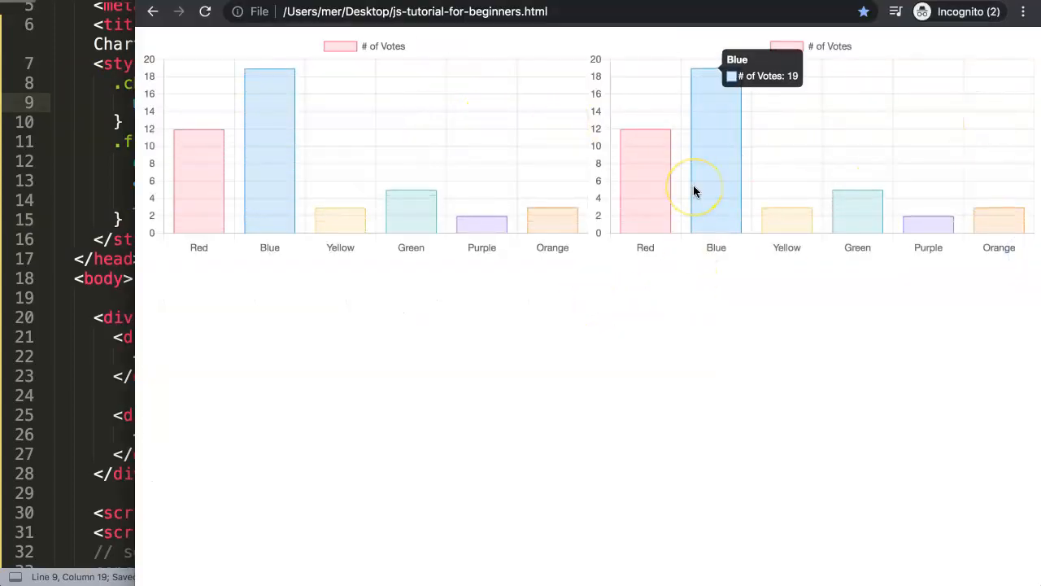
pyautogui.moveTo(226, 202)
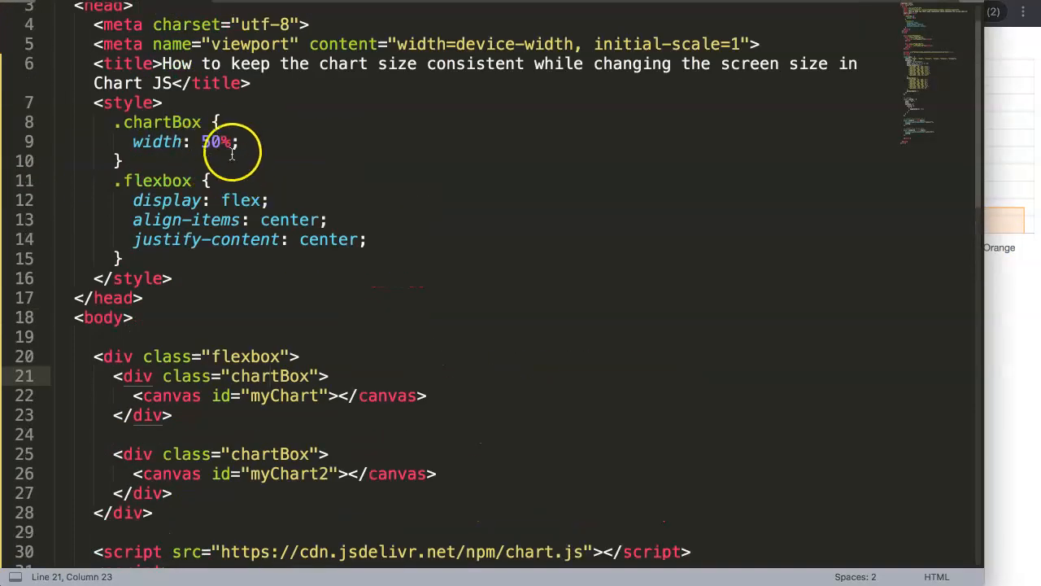
pyautogui.write('paddn')
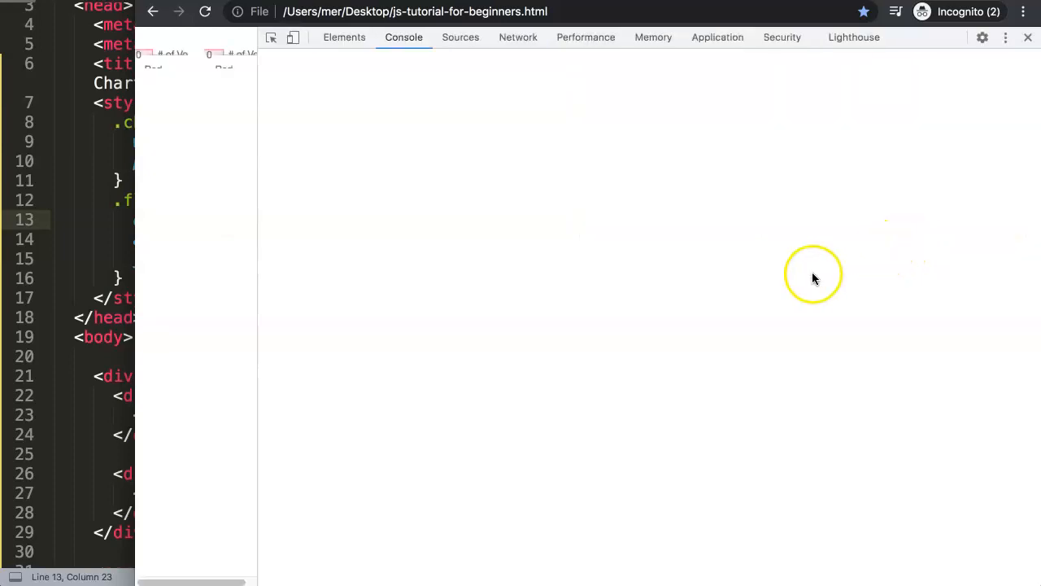
# Step: Narrow the Chrome viewport to about 311px to watch the 50%-wide charts flatten
pyautogui.click(982, 37)
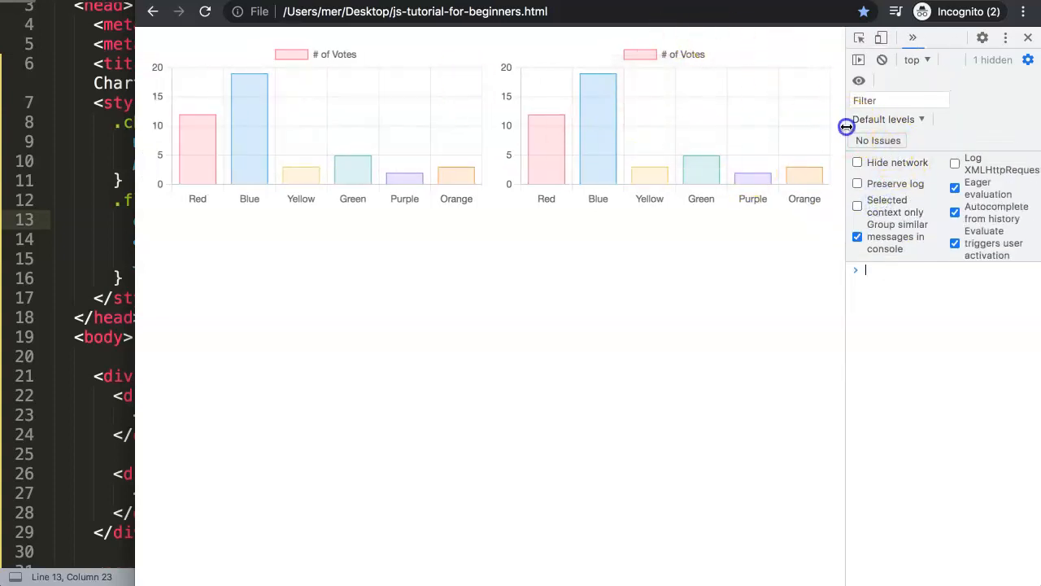
pyautogui.moveTo(846, 127); pyautogui.dragTo(624, 134)
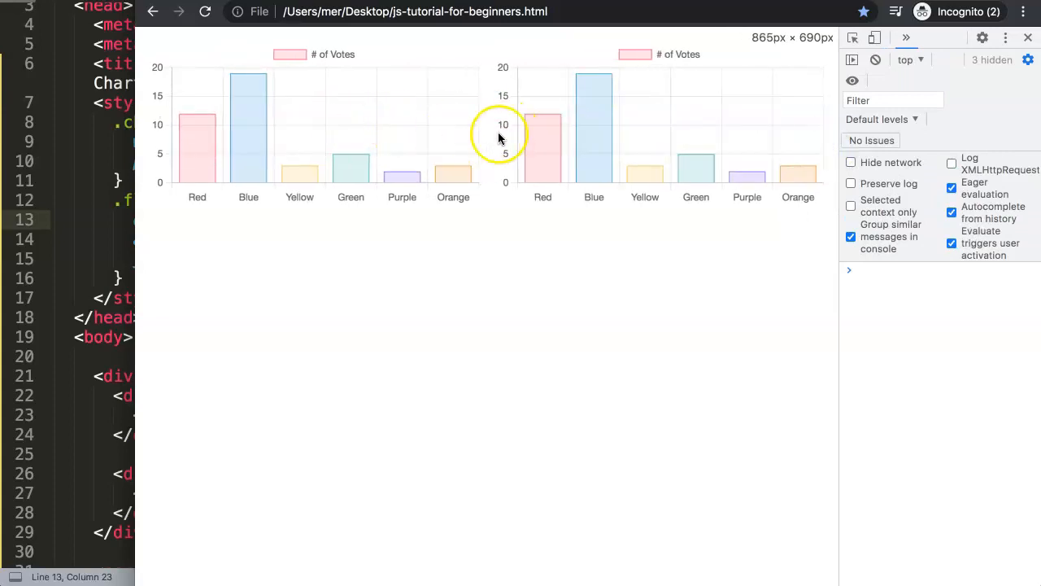
pyautogui.moveTo(889, 167)
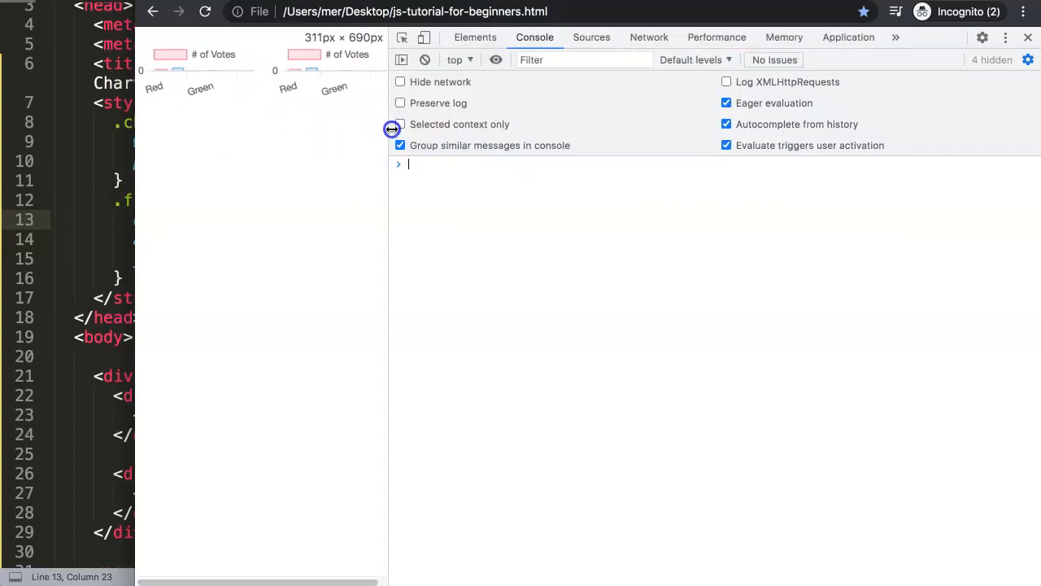
pyautogui.click(395, 124)
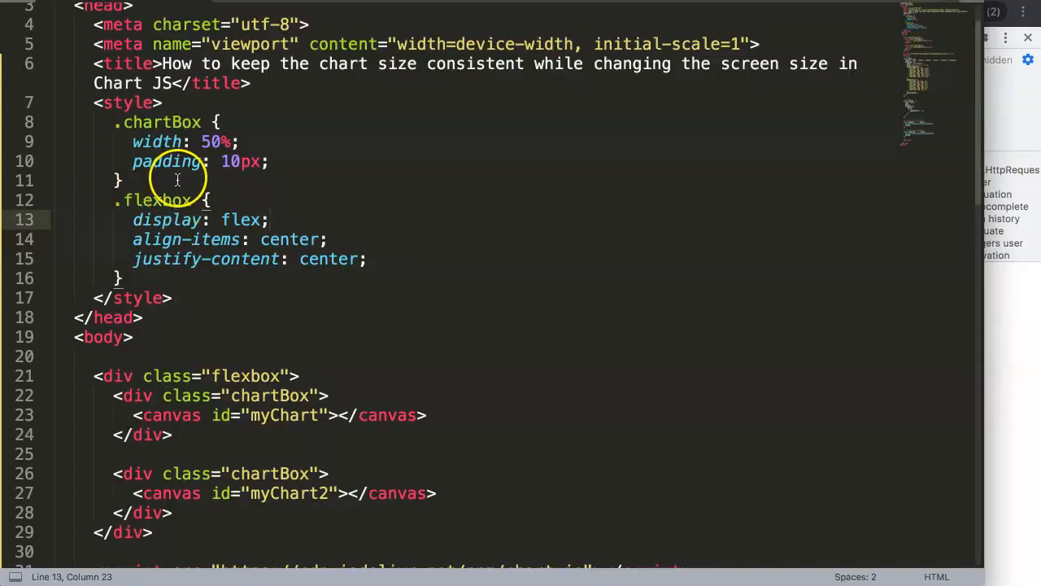
pyautogui.moveTo(494, 199)
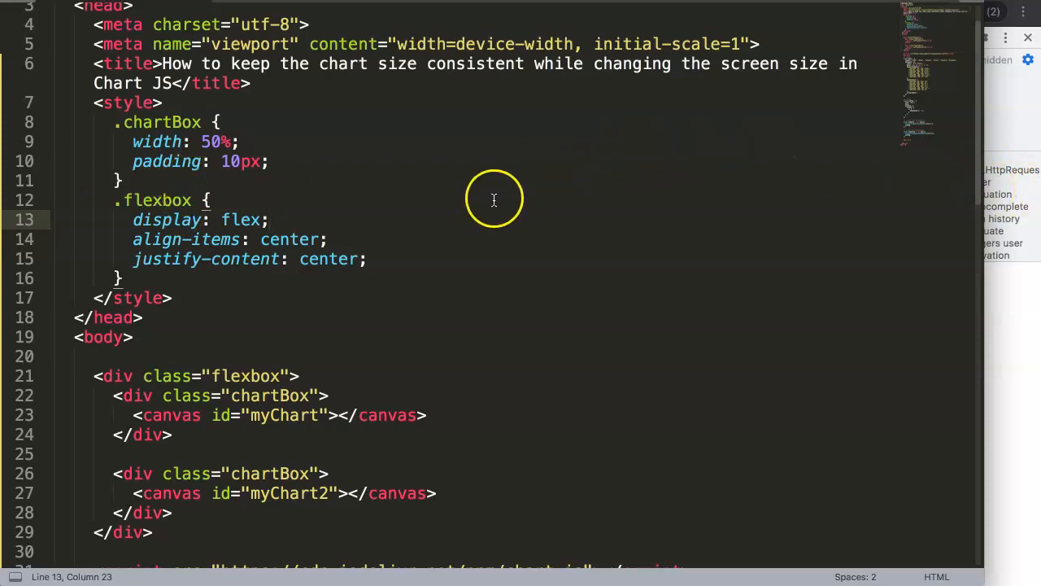
# Step: Add maintainAspectRatio: false after the scales block in the chart options
pyautogui.scroll(-3)
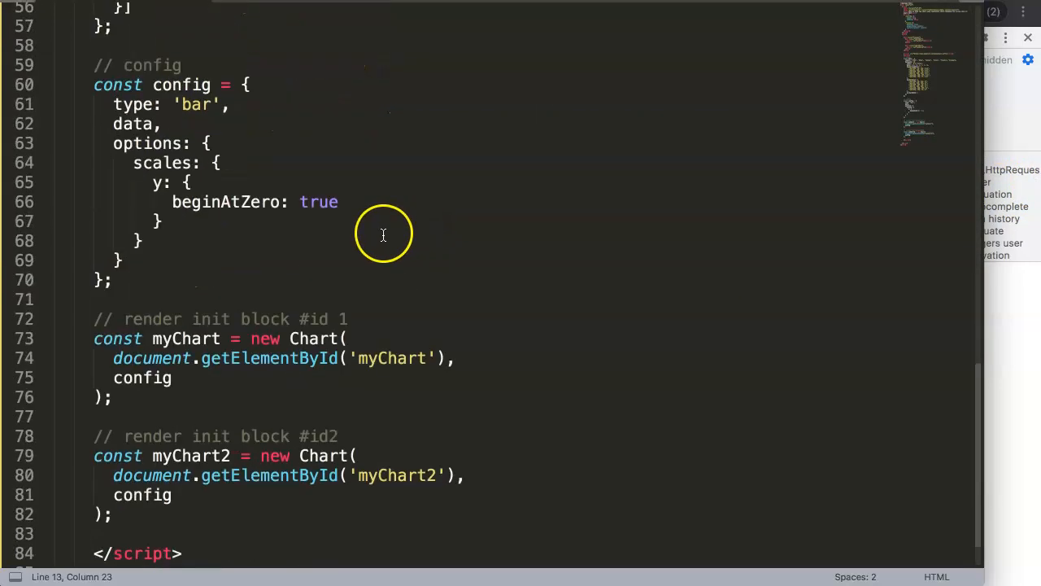
pyautogui.scroll(-3)
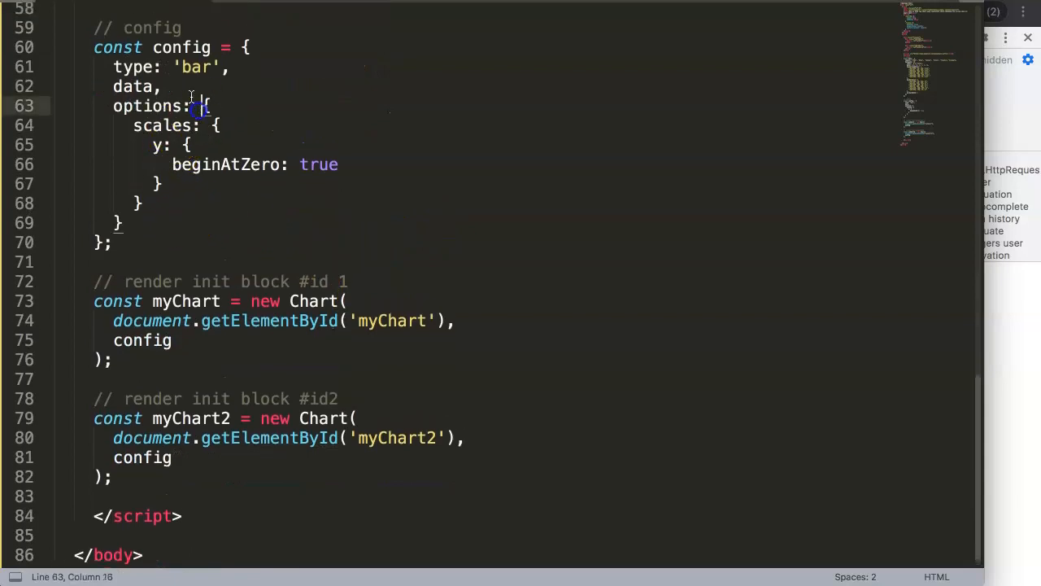
pyautogui.click(160, 203)
pyautogui.write(',')
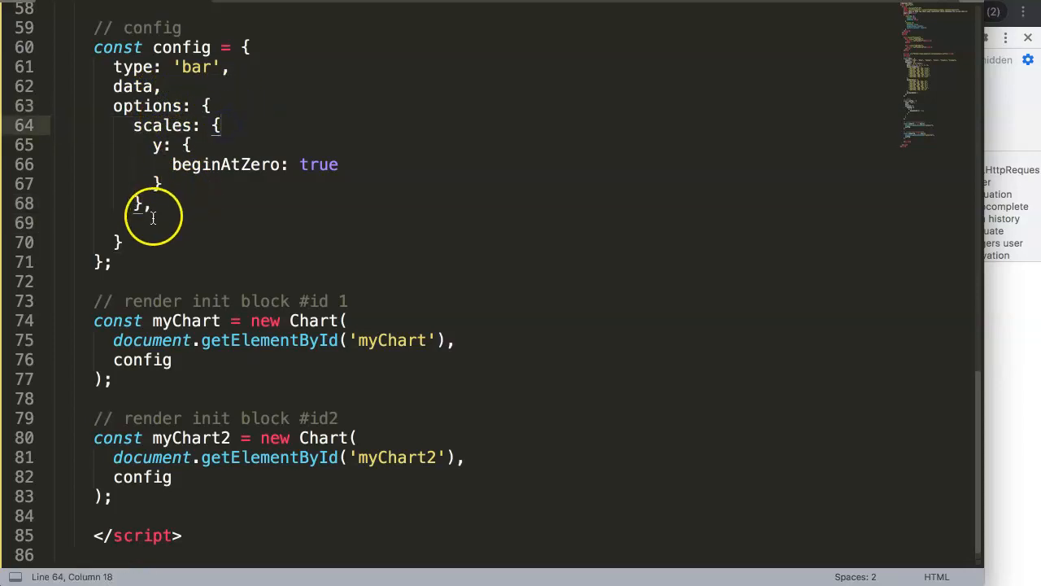
pyautogui.write('maintai')
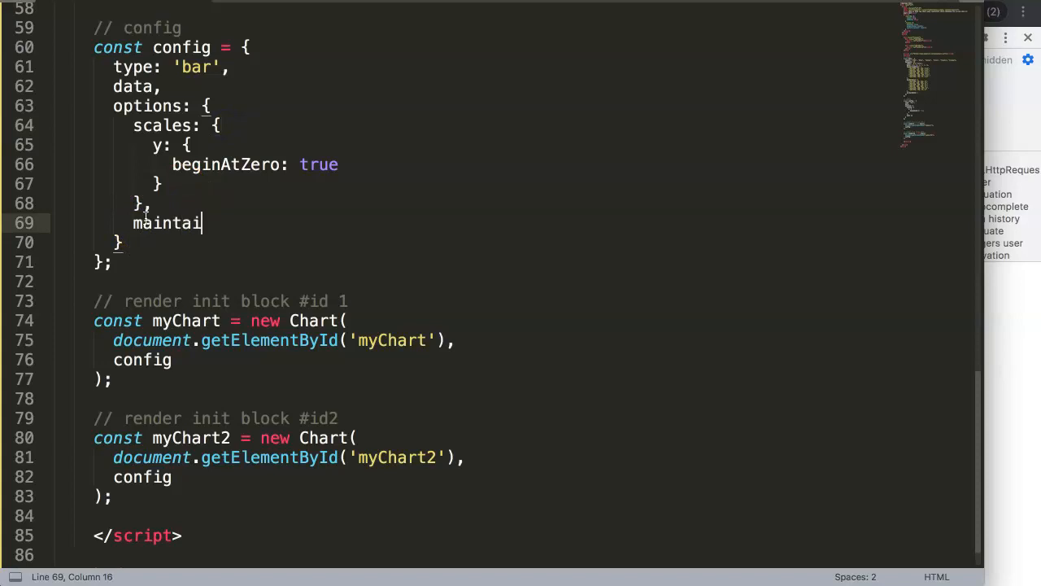
pyautogui.write('nAspectRa')
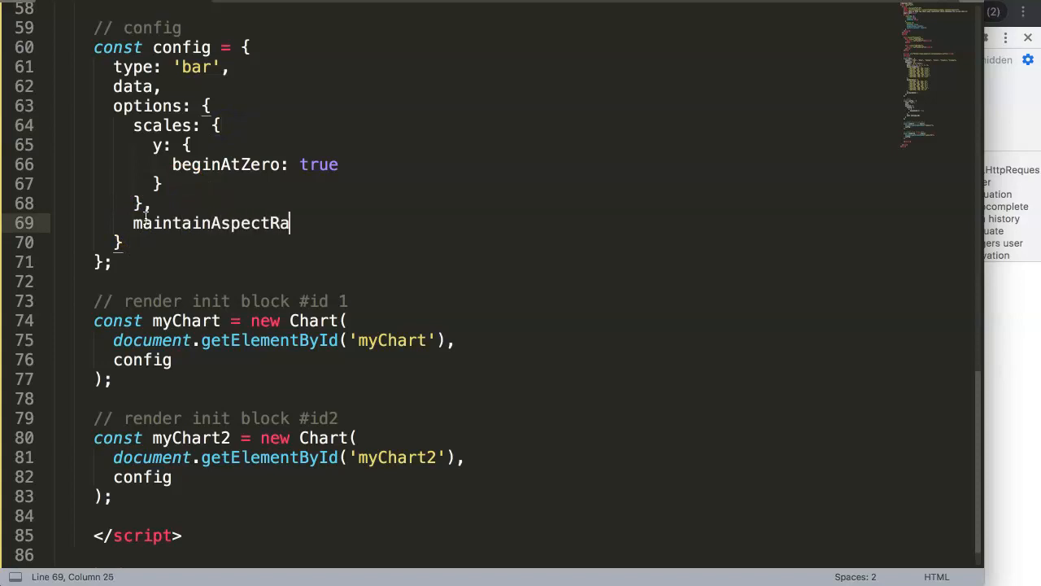
pyautogui.write('tio: f')
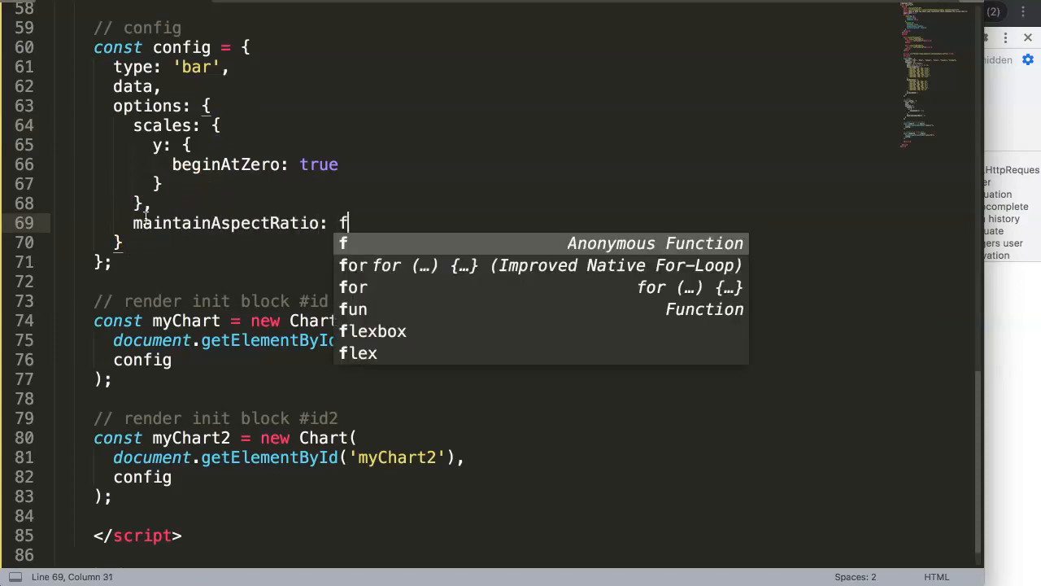
pyautogui.write('alse')
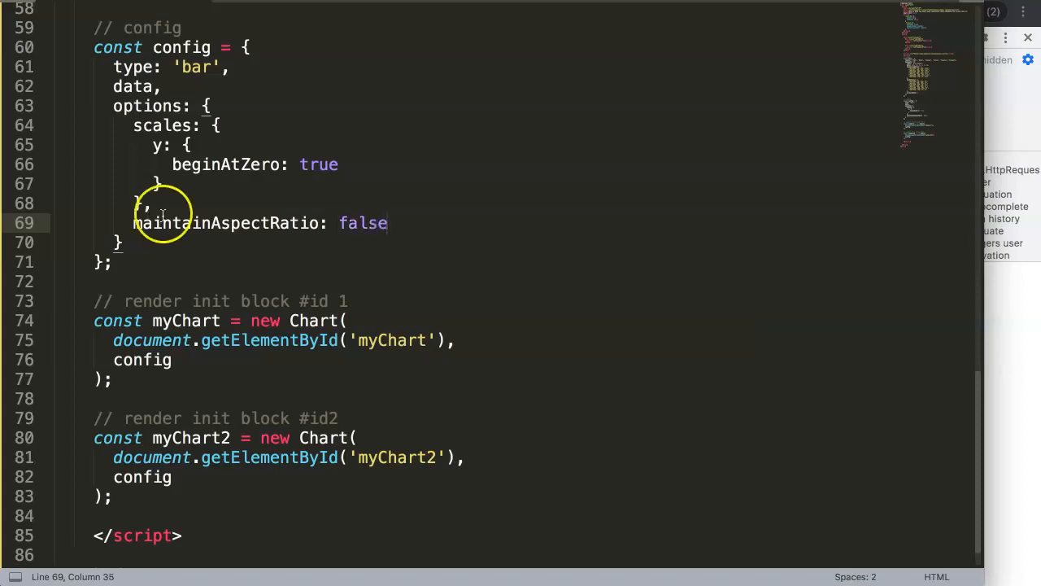
pyautogui.doubleClick(361, 223)
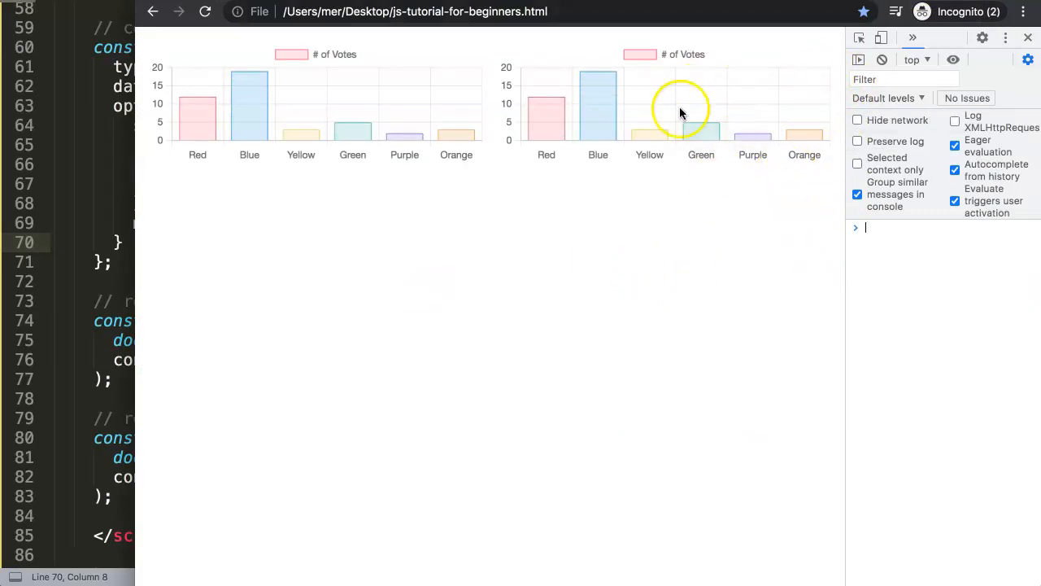
pyautogui.moveTo(416, 87)
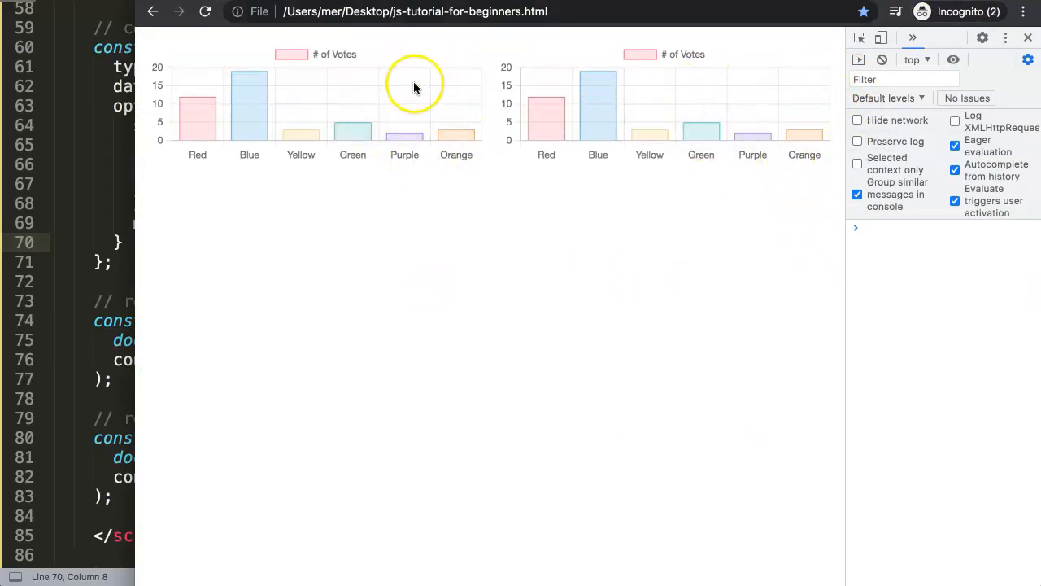
pyautogui.moveTo(598, 96)
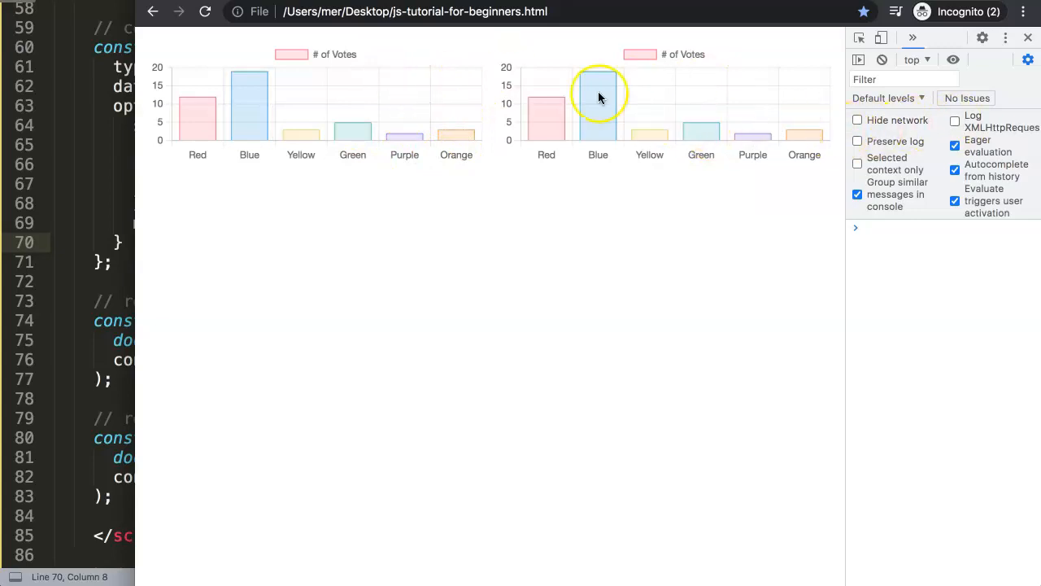
pyautogui.moveTo(578, 88)
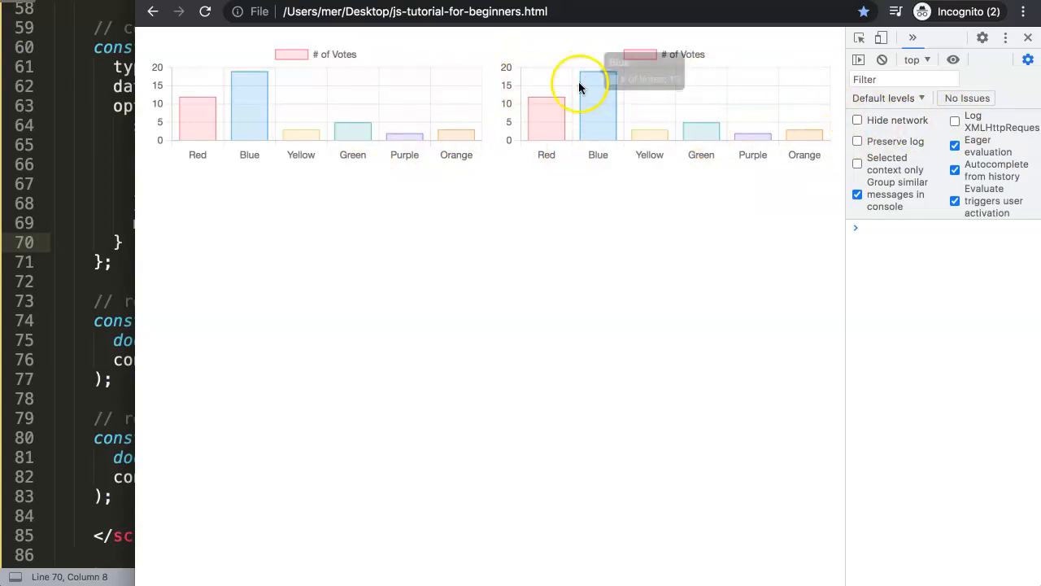
pyautogui.moveTo(842, 144)
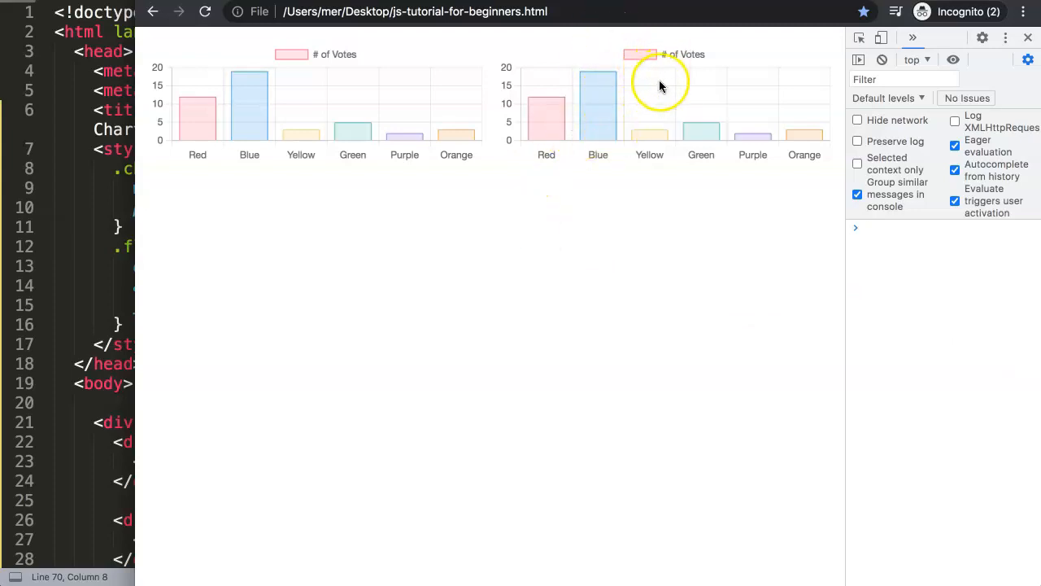
pyautogui.moveTo(693, 66)
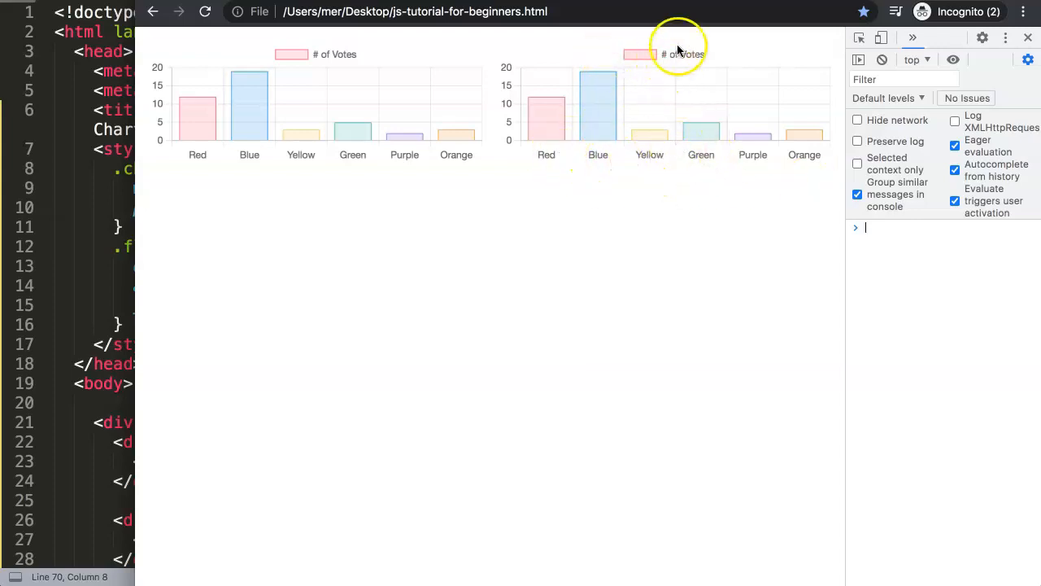
pyautogui.moveTo(120, 205)
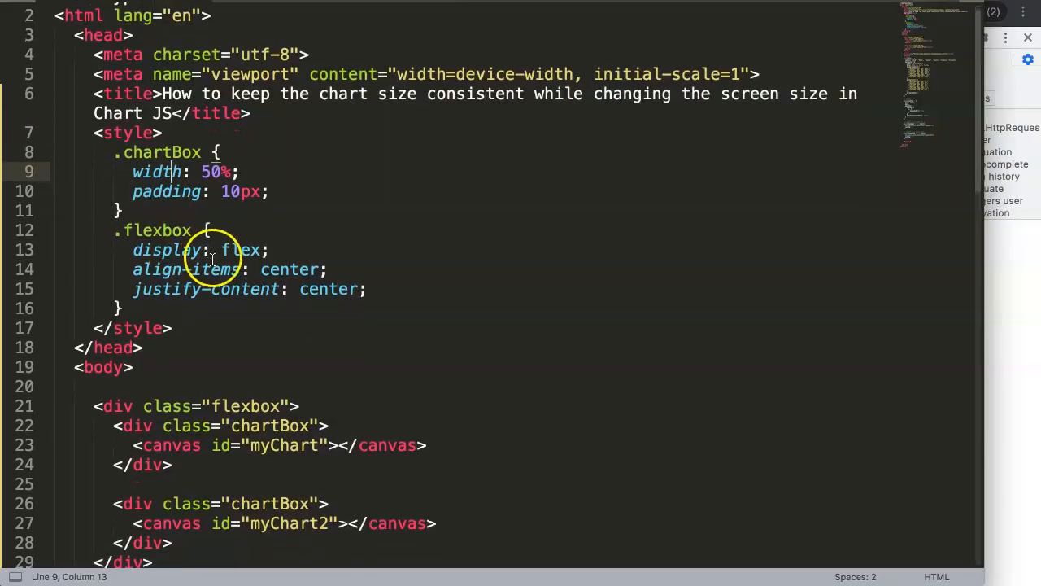
# Step: Add min-height: 200px below the padding line in the .chartBox rule
pyautogui.click(271, 190)
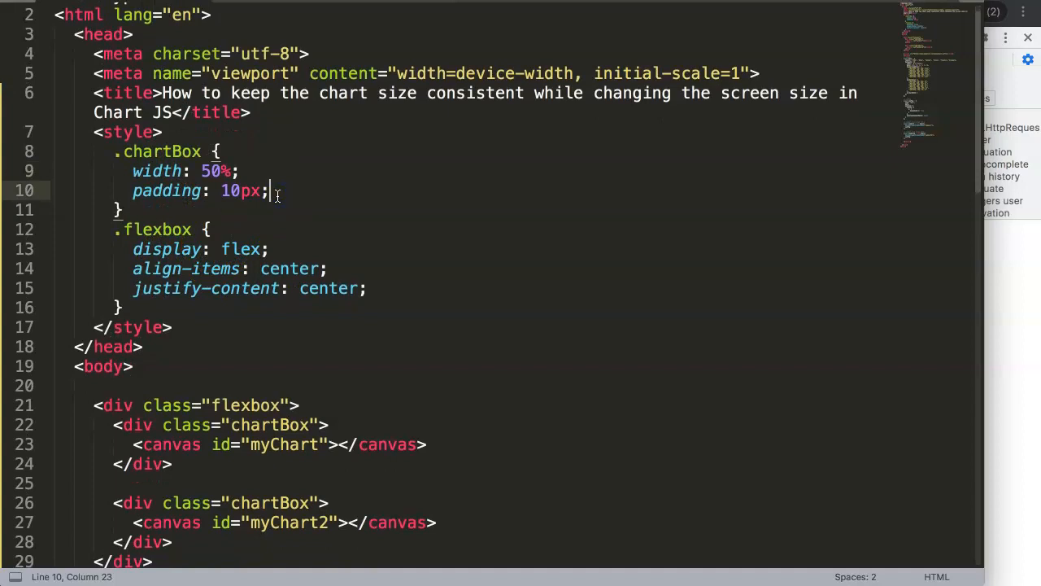
pyautogui.press('Enter')
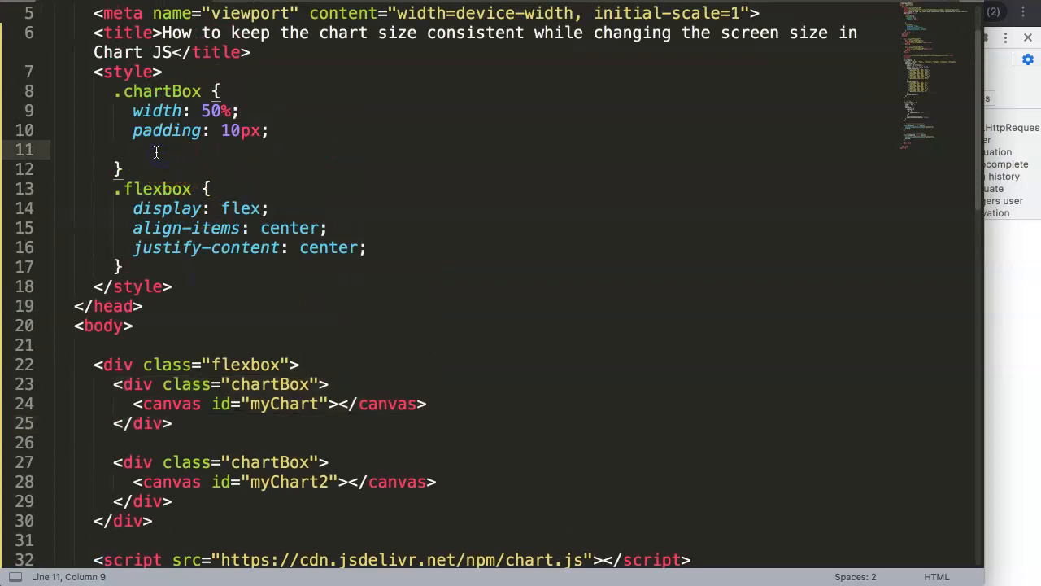
pyautogui.write('min-height: ;')
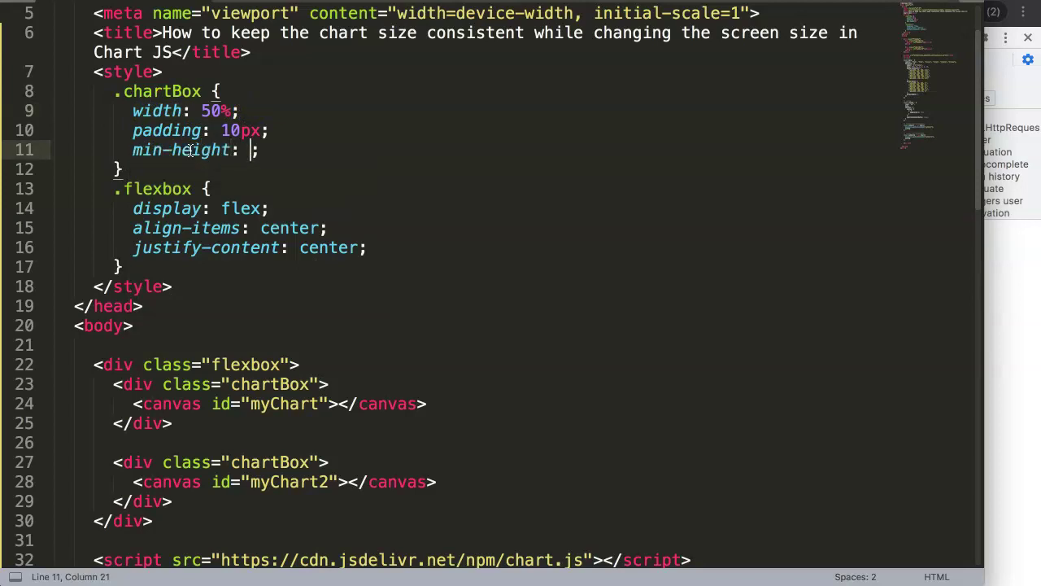
pyautogui.write('200px')
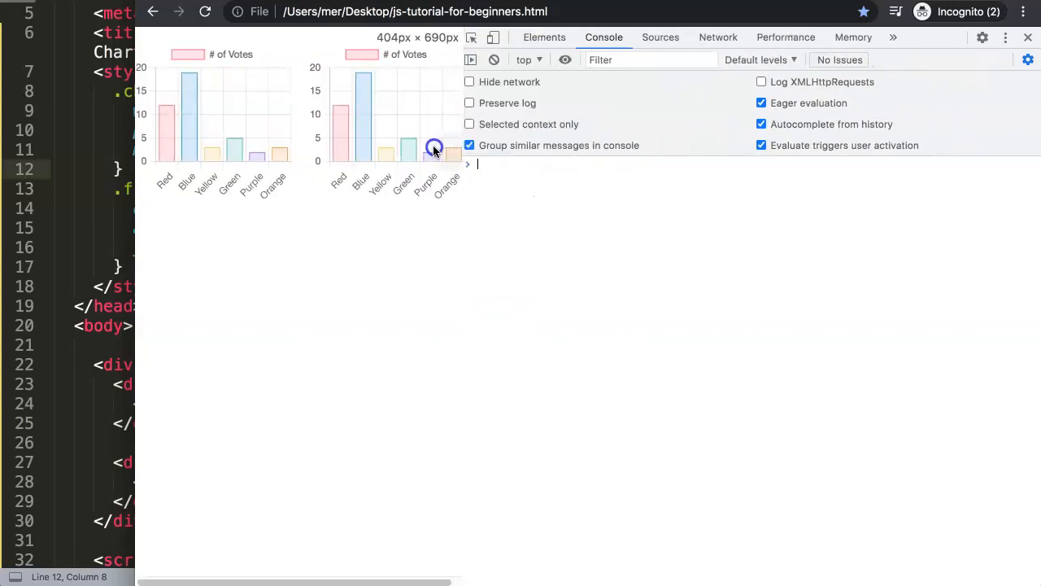
# Step: Add min-width: 300px to the .chartBox rule below its min-height
pyautogui.click(1028, 37)
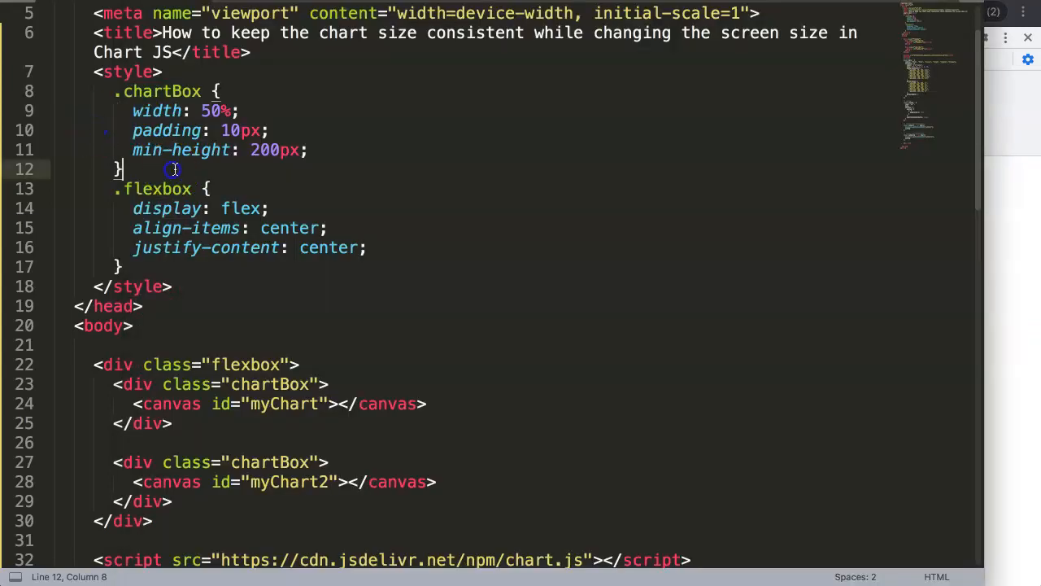
pyautogui.press('Enter')
pyautogui.write('min-width: ;')
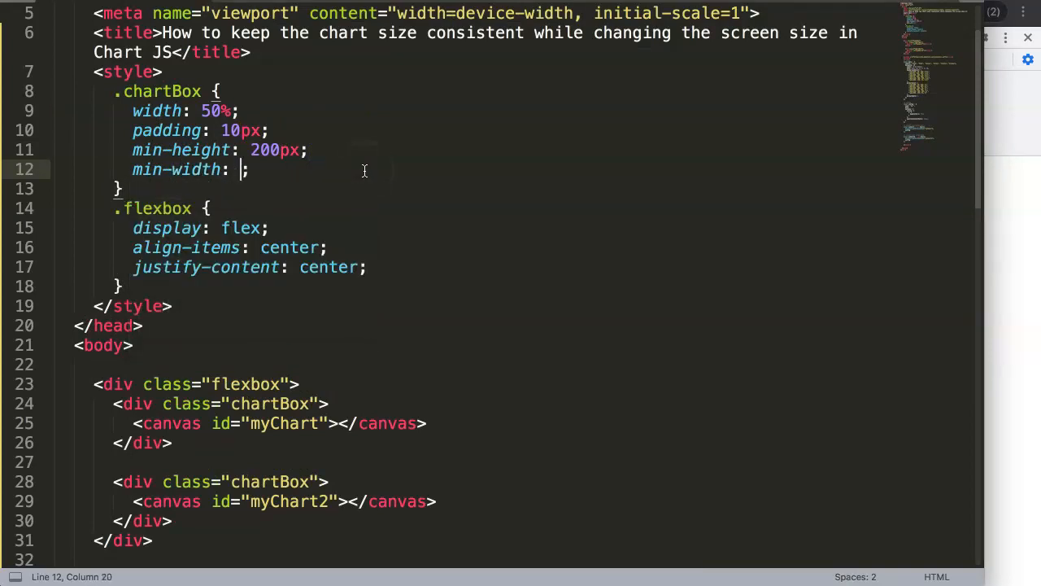
pyautogui.write('300px')
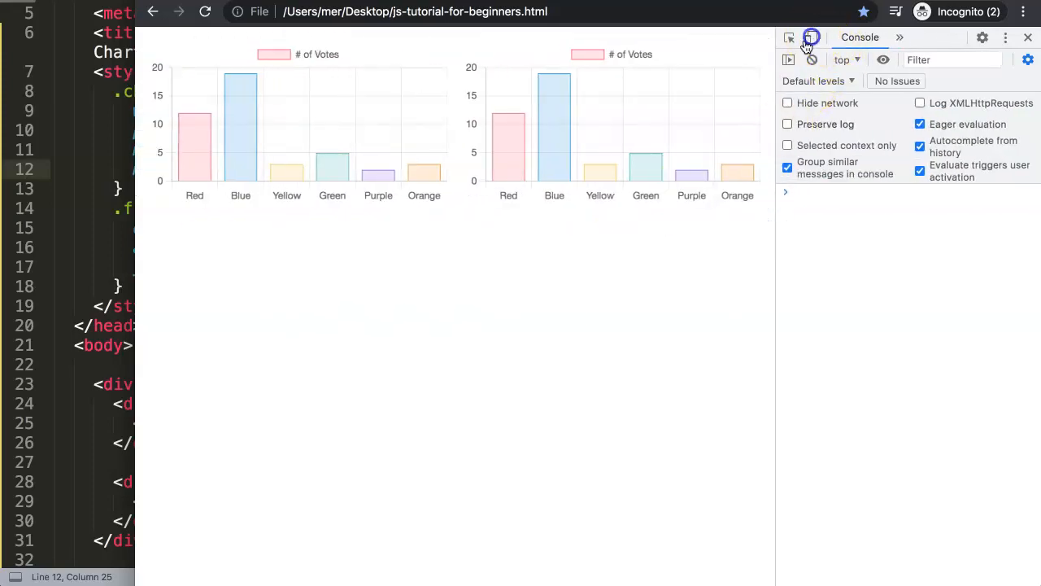
# Step: Reload the page in Chrome to check both bar charts at narrow width
pyautogui.click(808, 37)
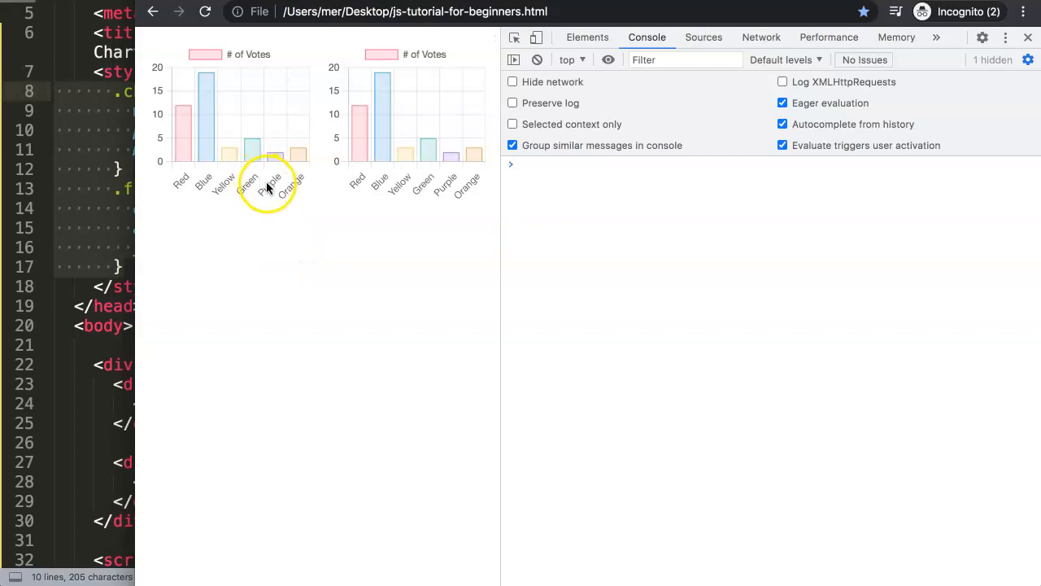
pyautogui.moveTo(272, 186)
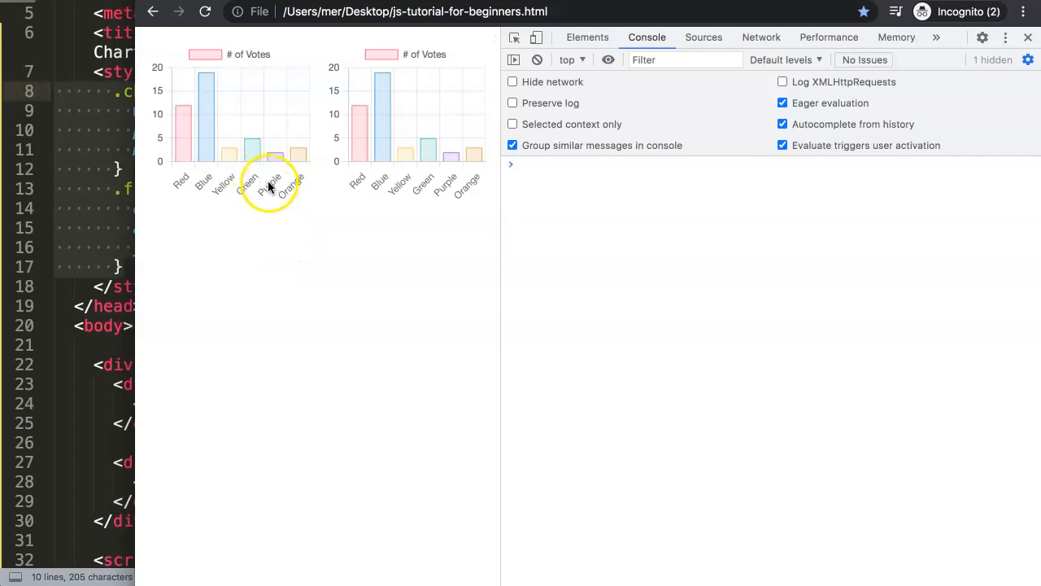
pyautogui.moveTo(314, 230)
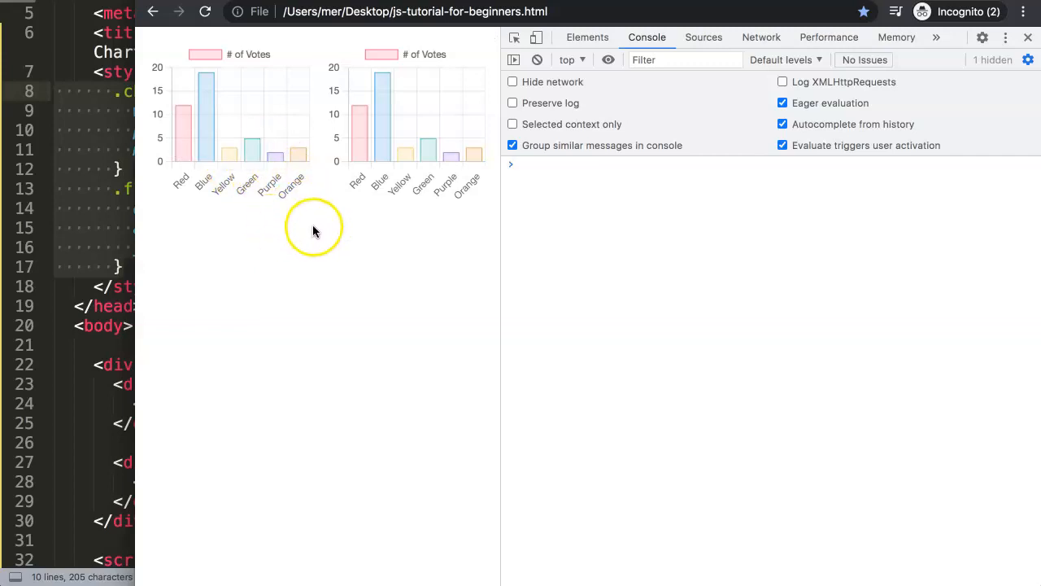
pyautogui.moveTo(446, 269)
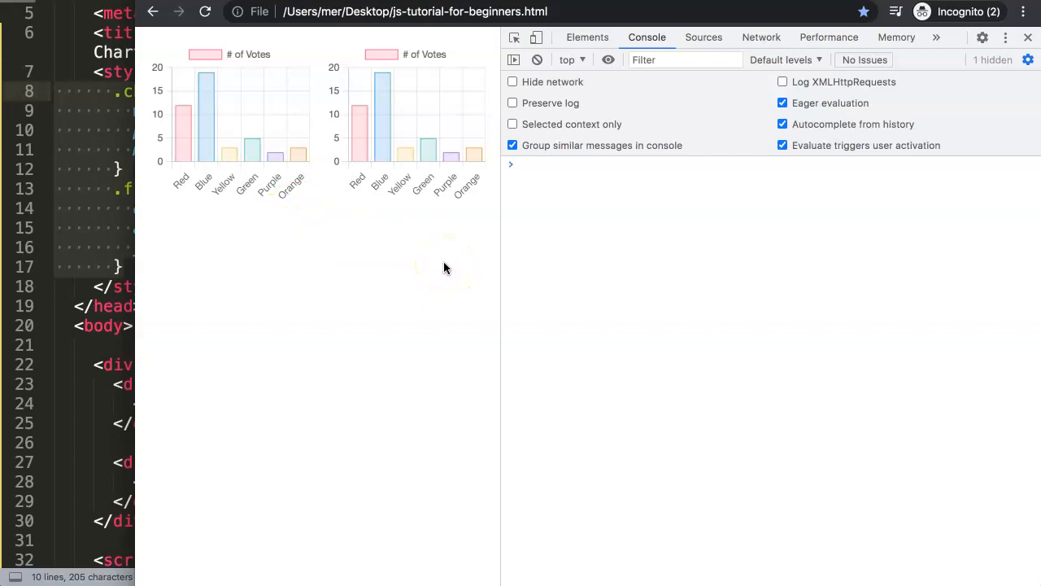